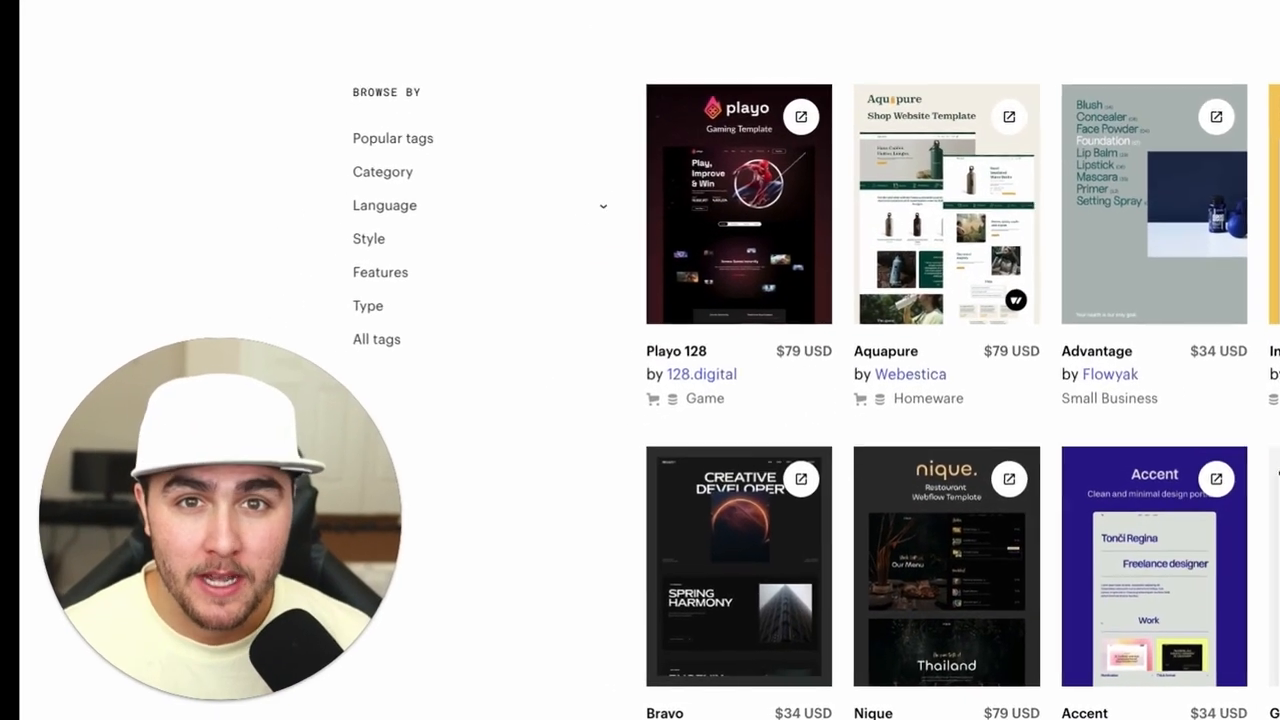
# Scroll the current page, then switch to the Clover template site tab.
pyautogui.scroll(-3)
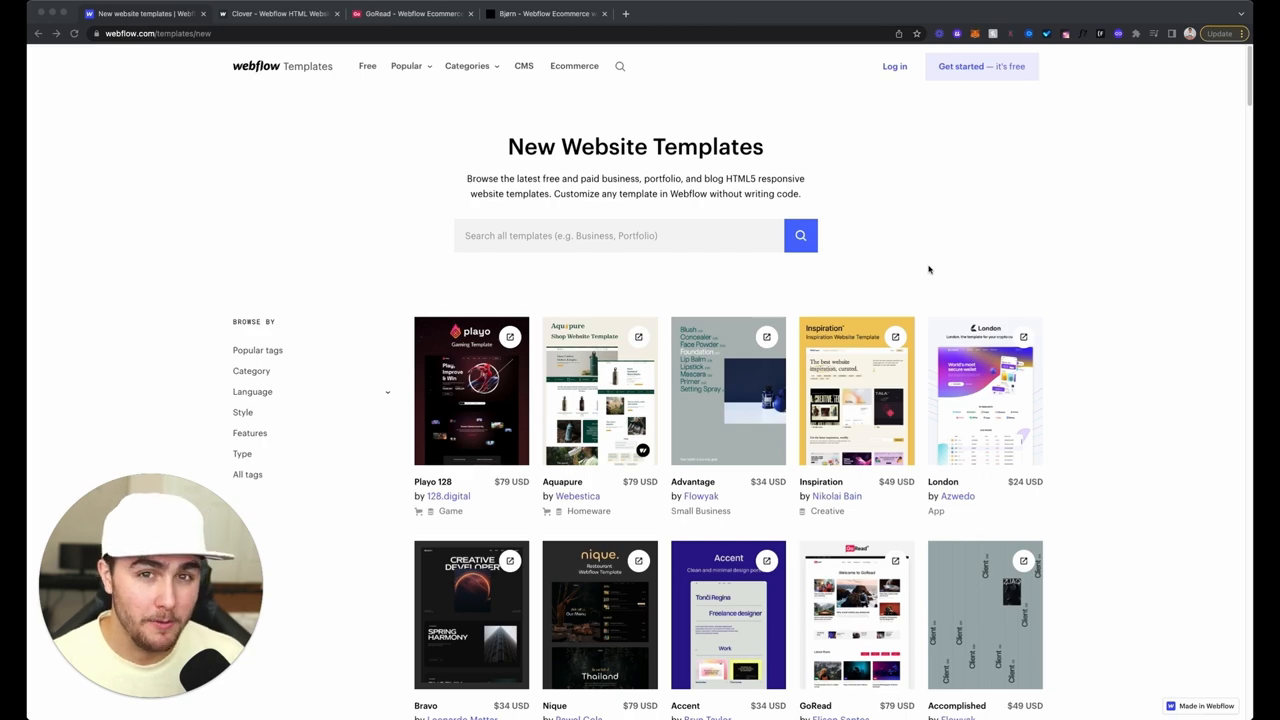
pyautogui.scroll(-3)
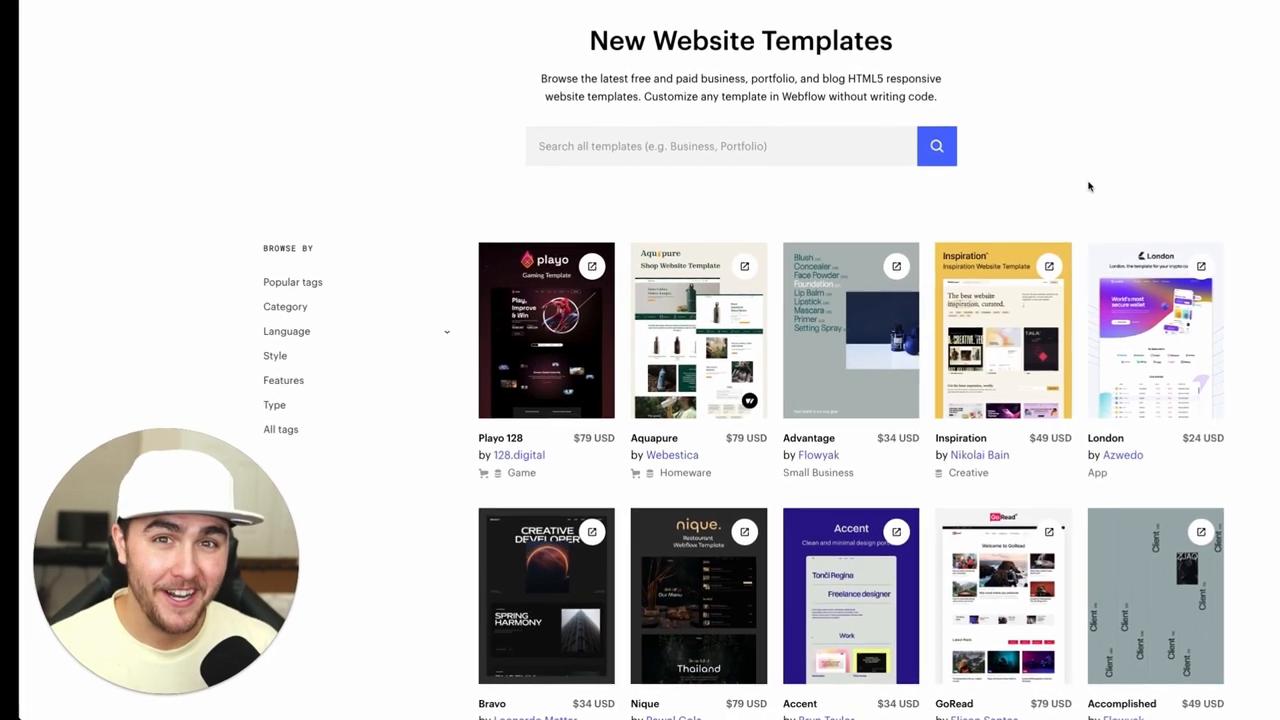
pyautogui.scroll(-3)
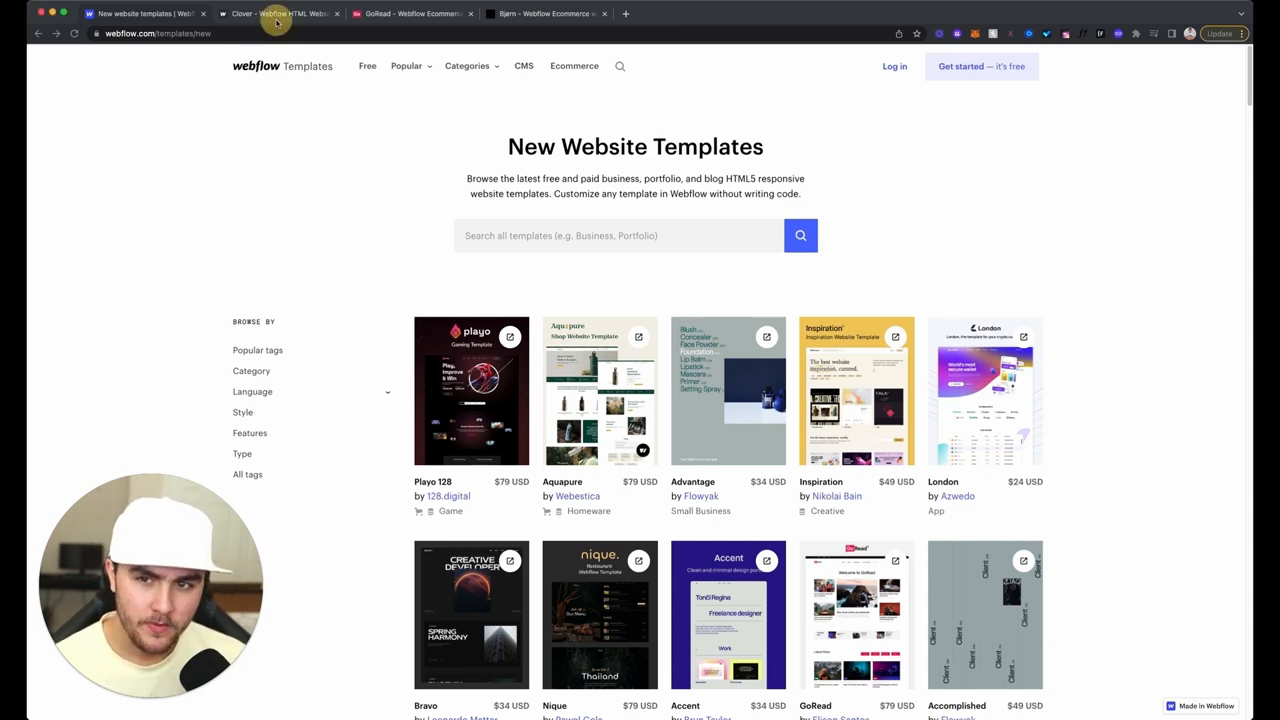
pyautogui.click(278, 13)
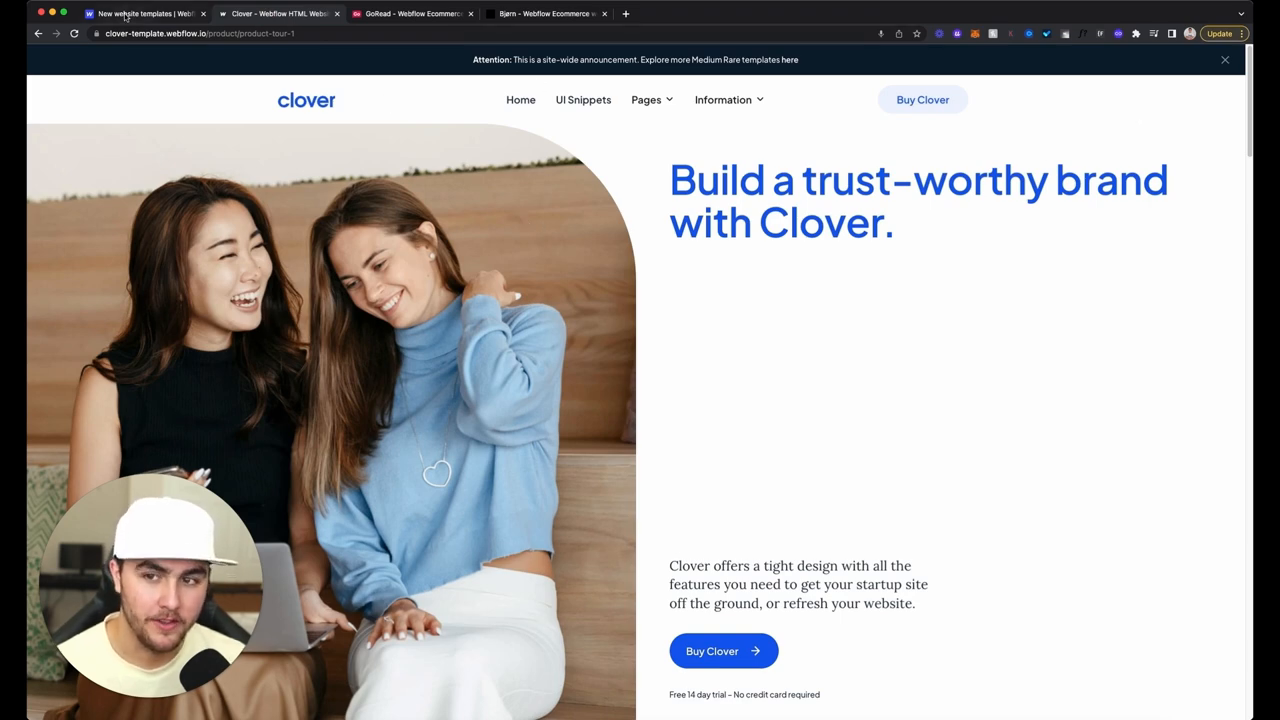
pyautogui.click(140, 13)
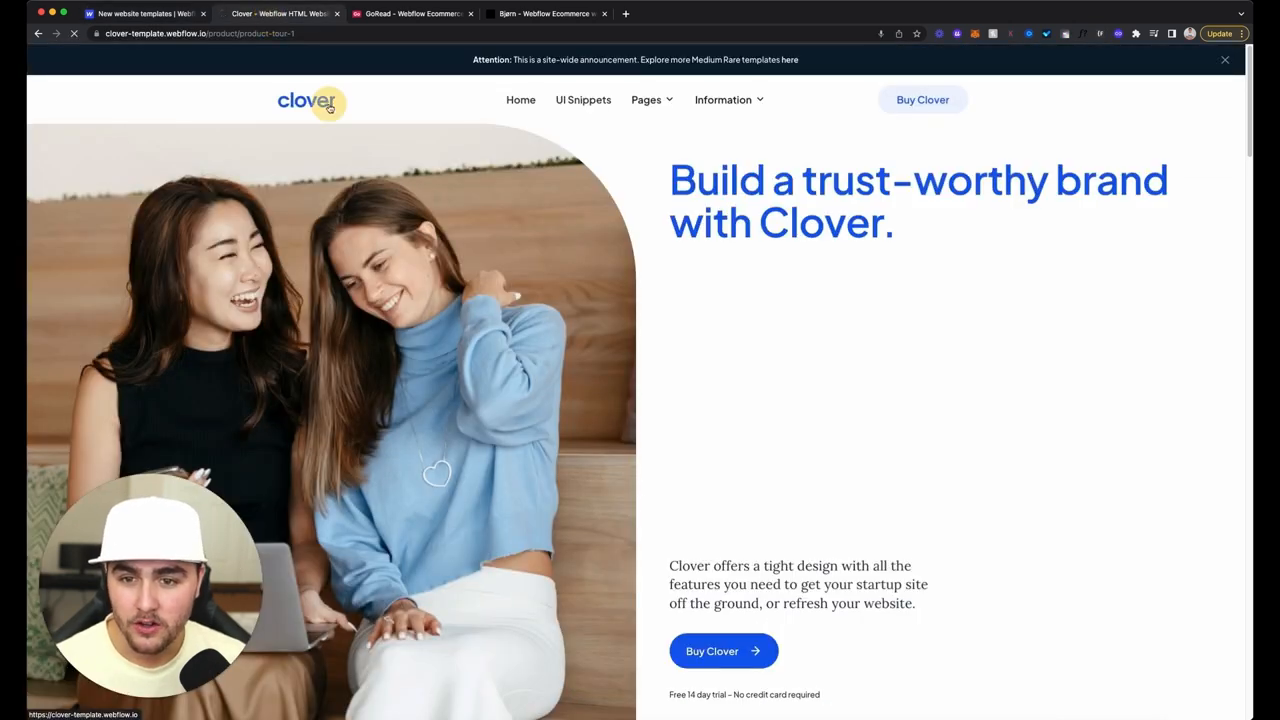
# Go to the Clover home page and open the first Product Tours page.
pyautogui.click(74, 33)
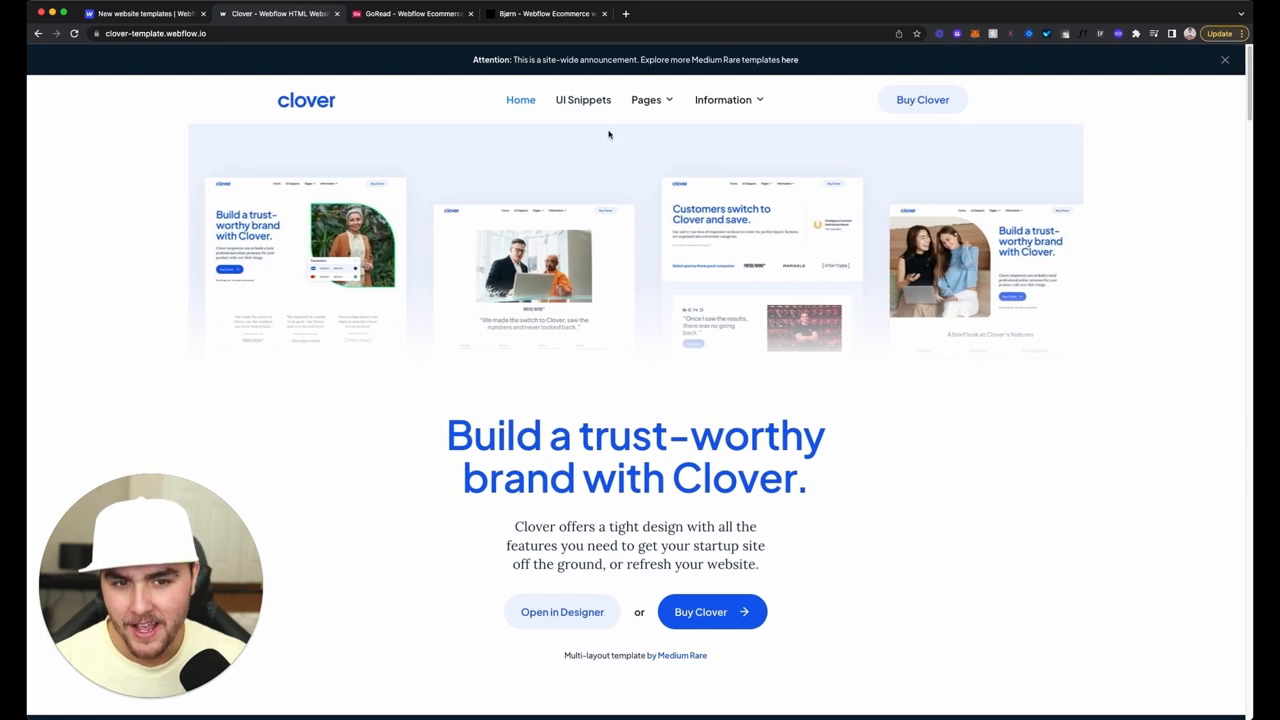
pyautogui.click(646, 99)
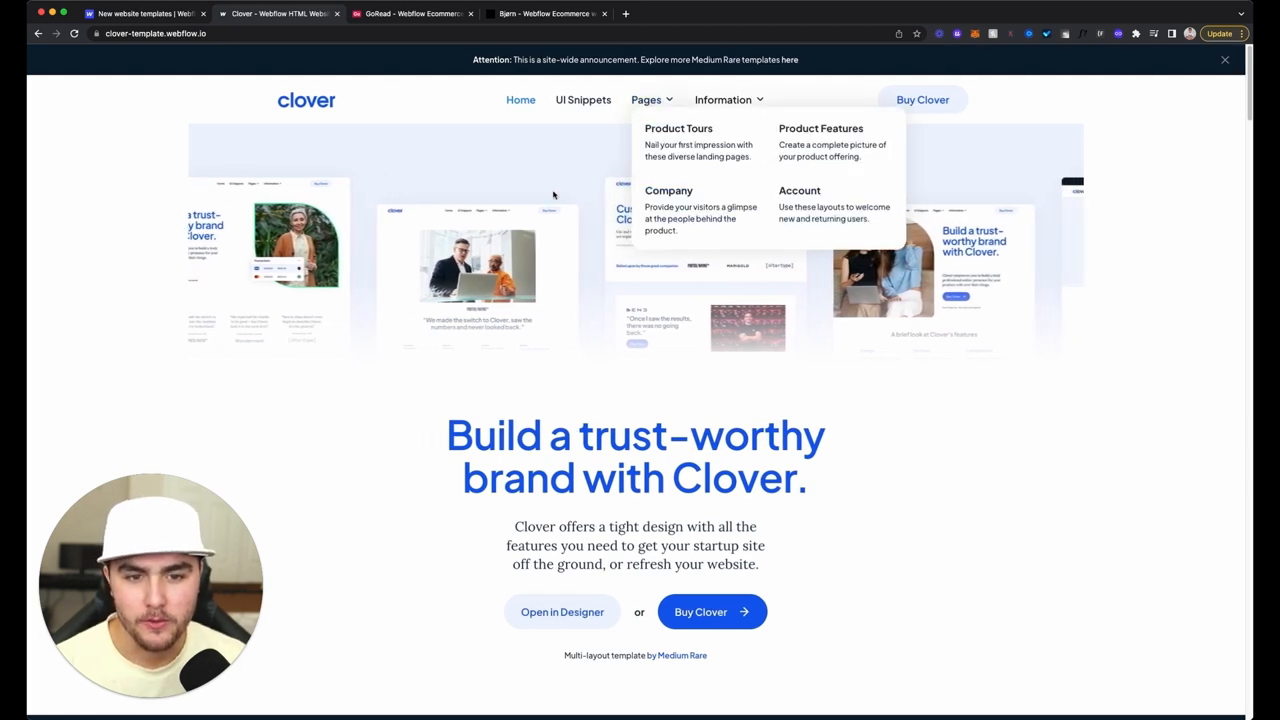
pyautogui.click(678, 128)
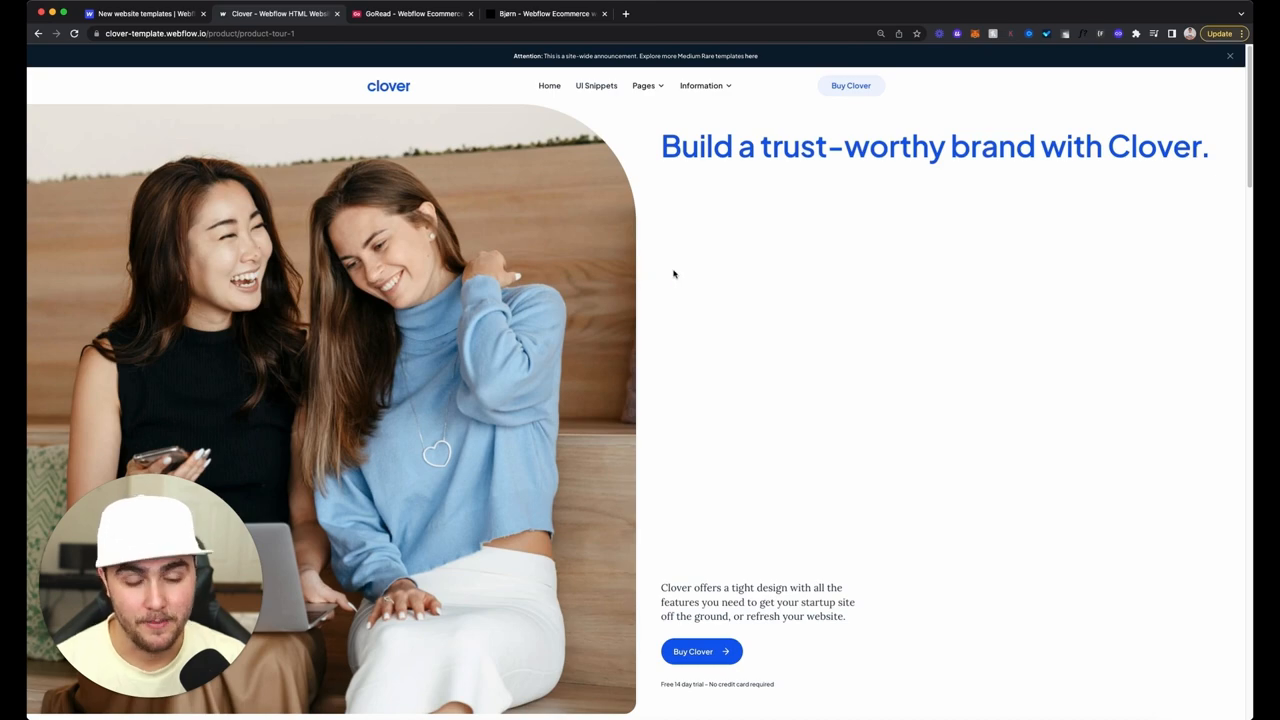
# Scroll the Clover product tour page while bringing up its Webflow preview.
pyautogui.scroll(-3)
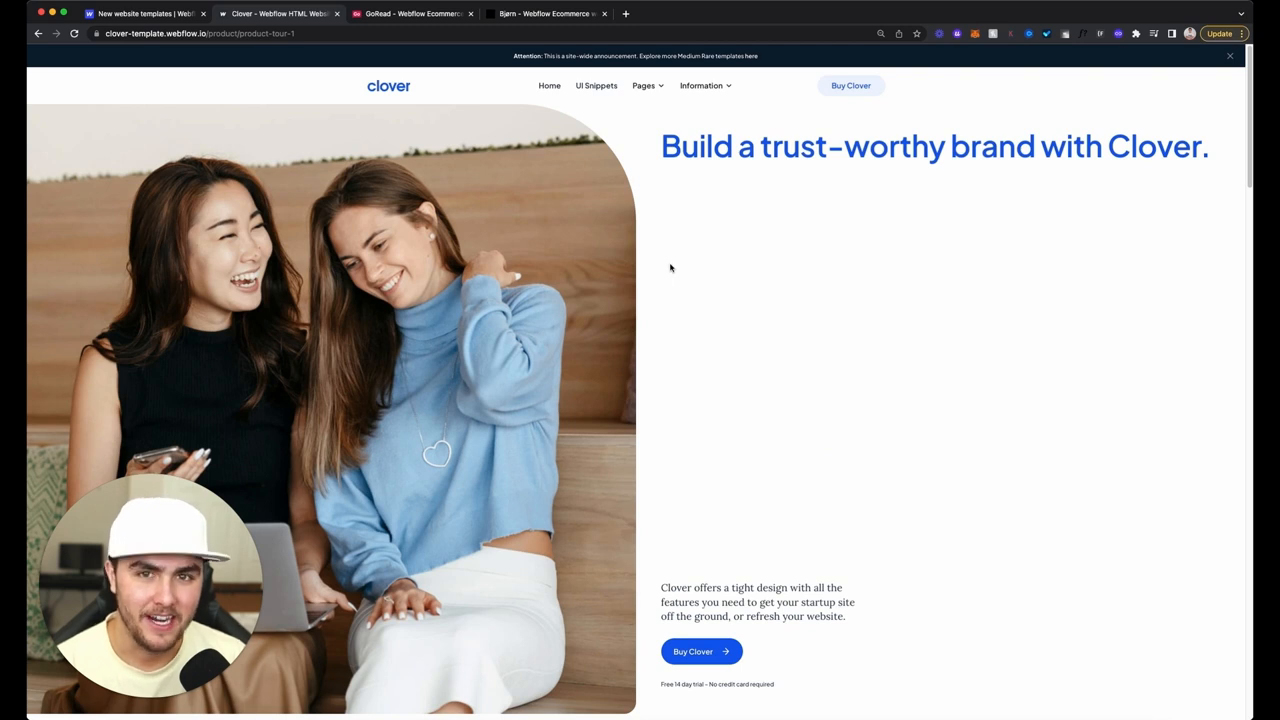
pyautogui.moveTo(297, 63)
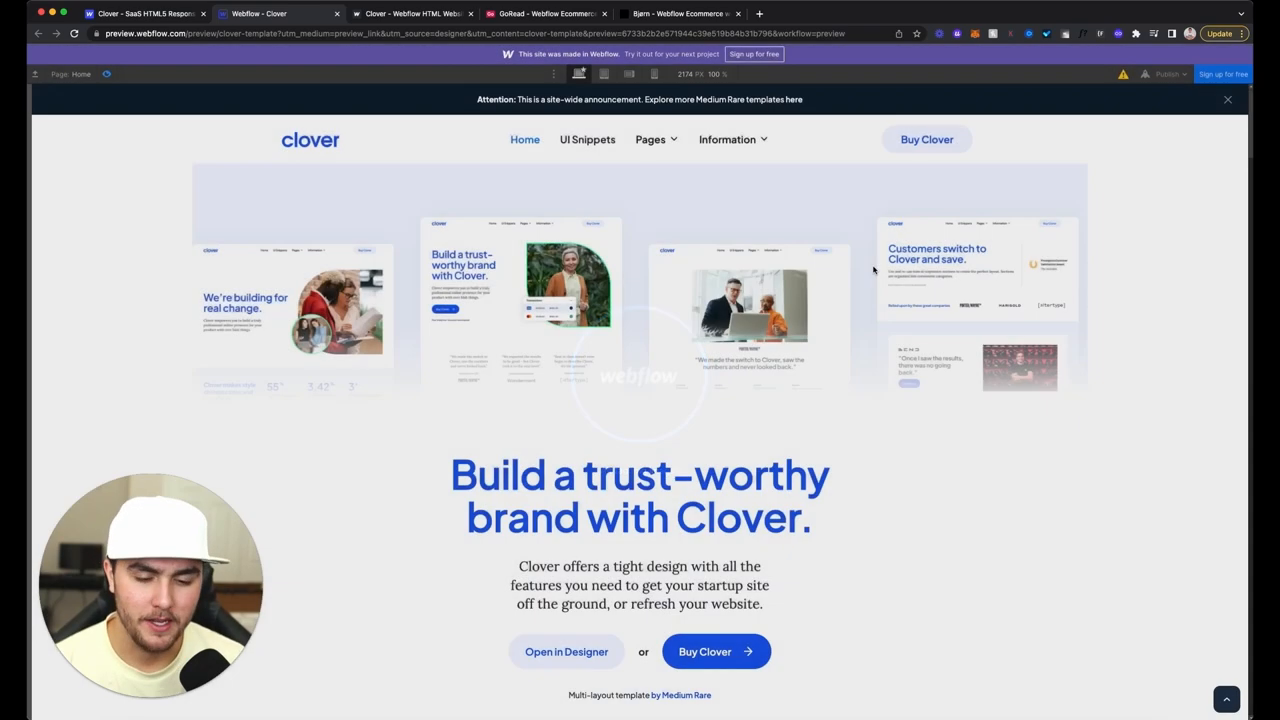
# Scroll the Clover preview and open the template in the Designer.
pyautogui.scroll(-3)
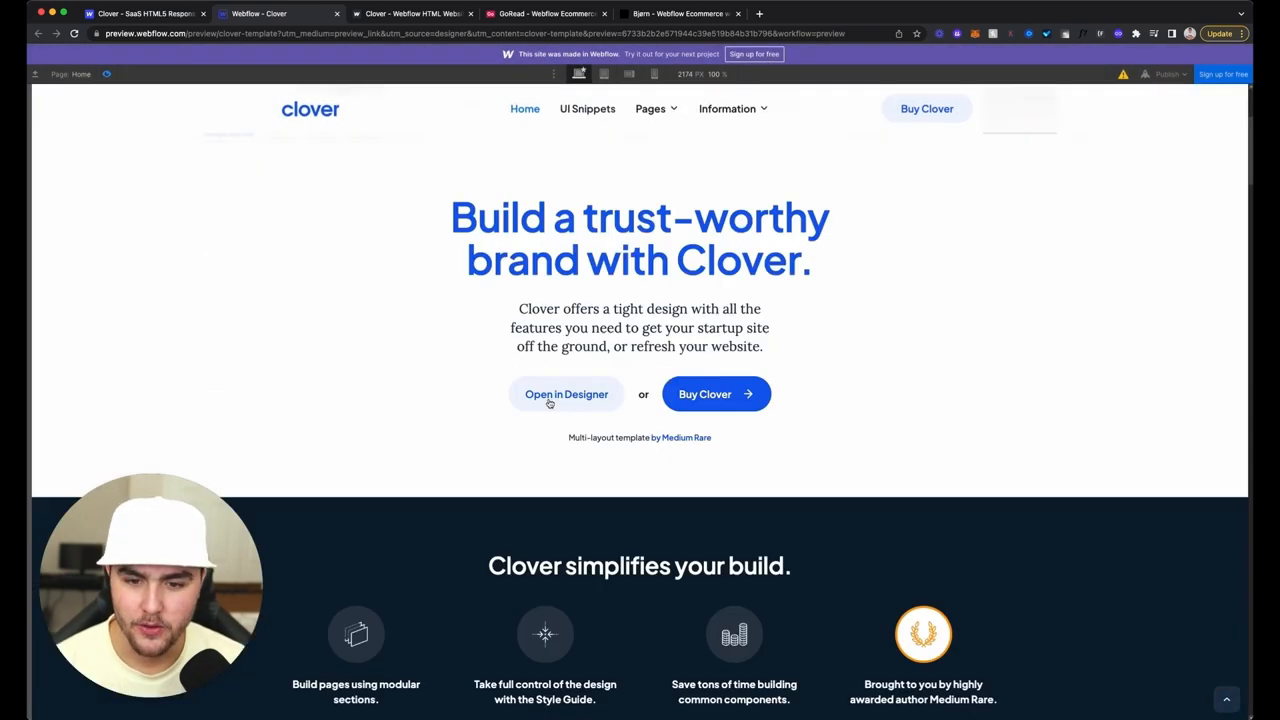
pyautogui.click(566, 394)
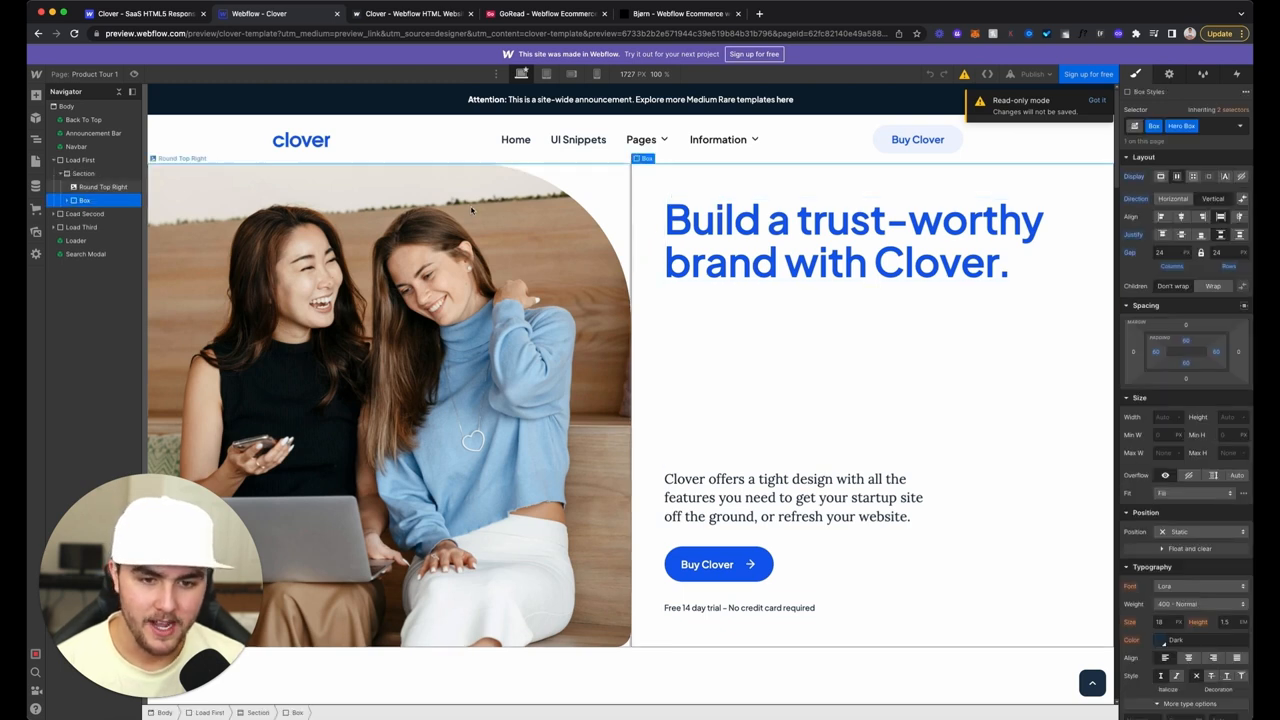
# Select Round Top Right, then the hero Section, and switch to Preview mode.
pyautogui.click(102, 187)
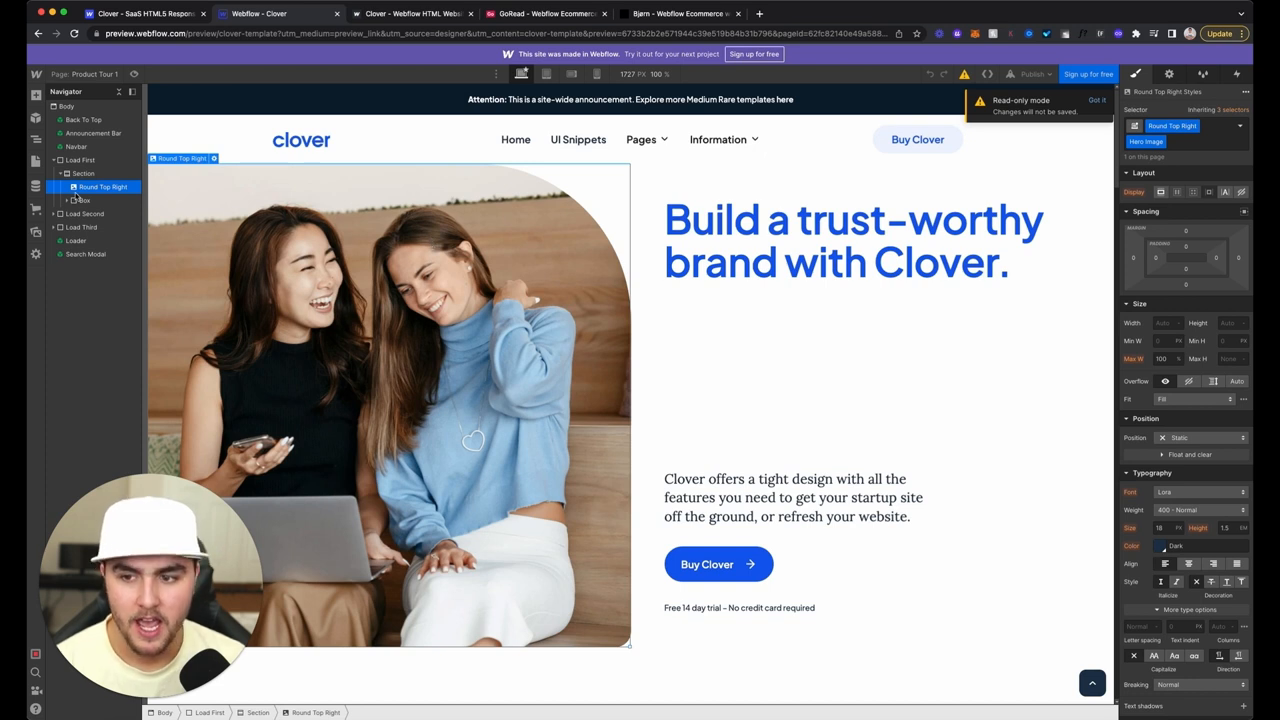
pyautogui.click(83, 173)
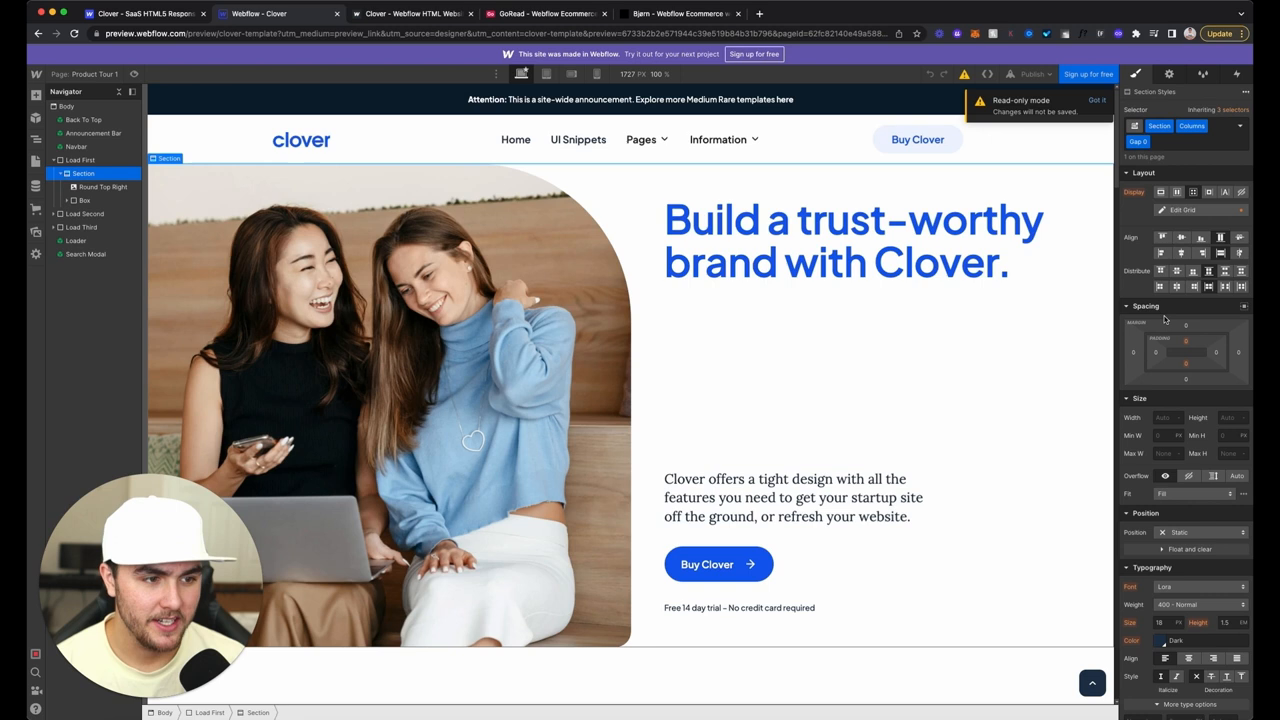
pyautogui.moveTo(1177, 401)
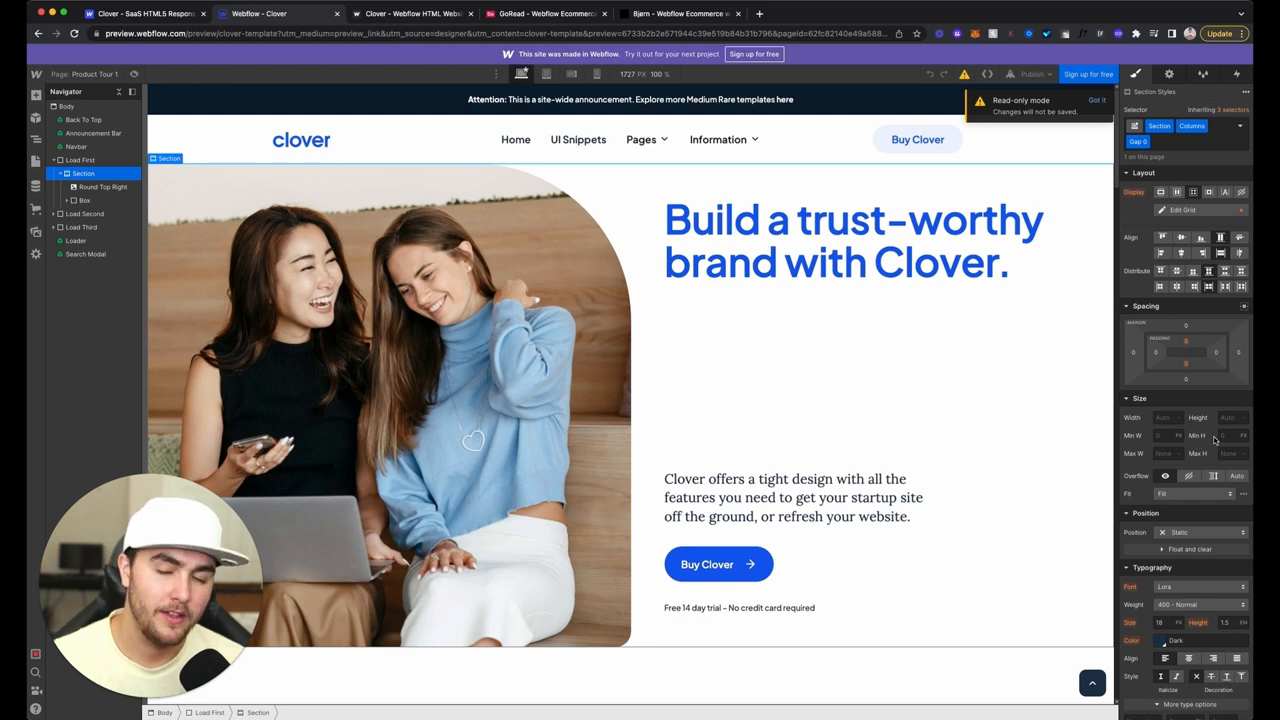
pyautogui.moveTo(1240, 318)
pyautogui.write('100')
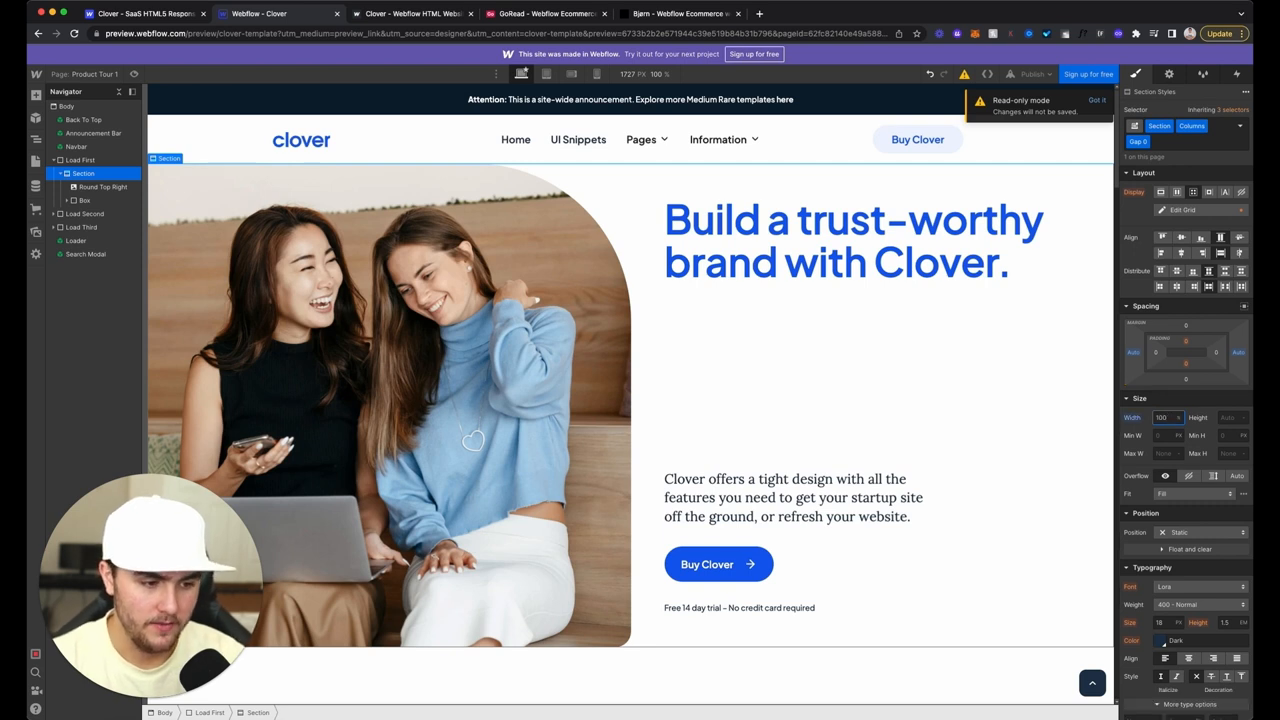
pyautogui.click(1168, 453)
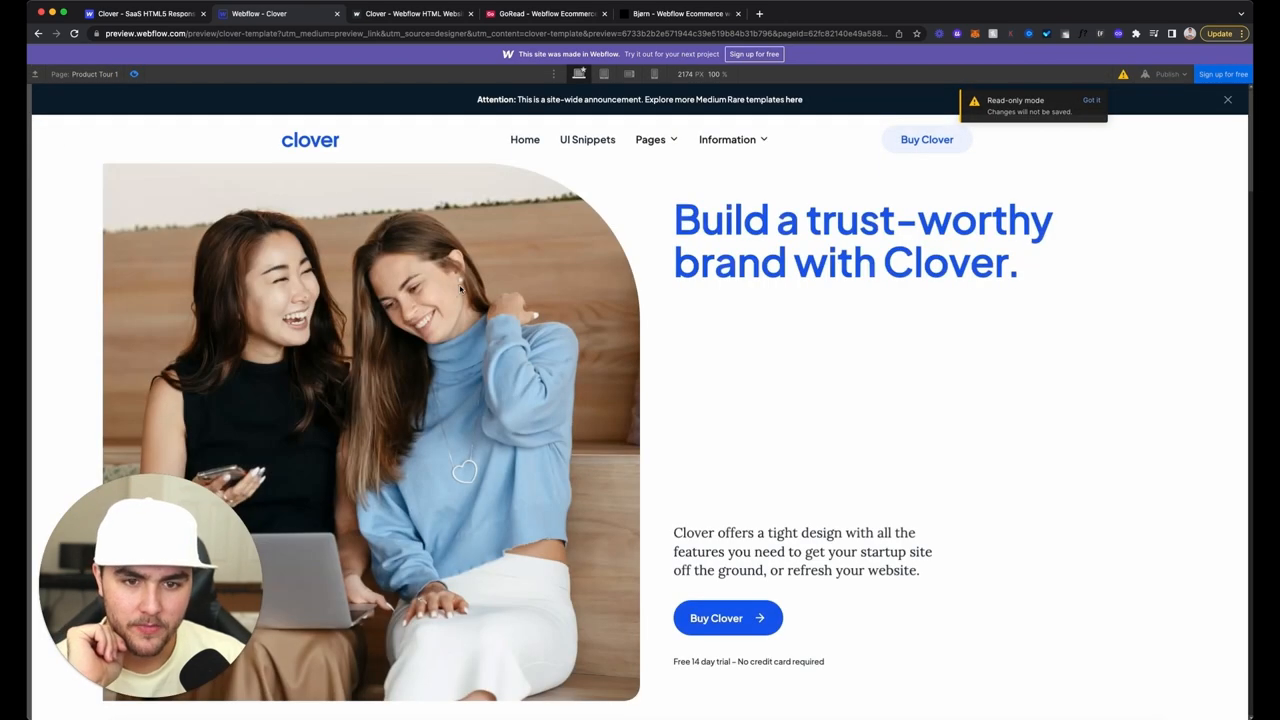
pyautogui.moveTo(528, 303)
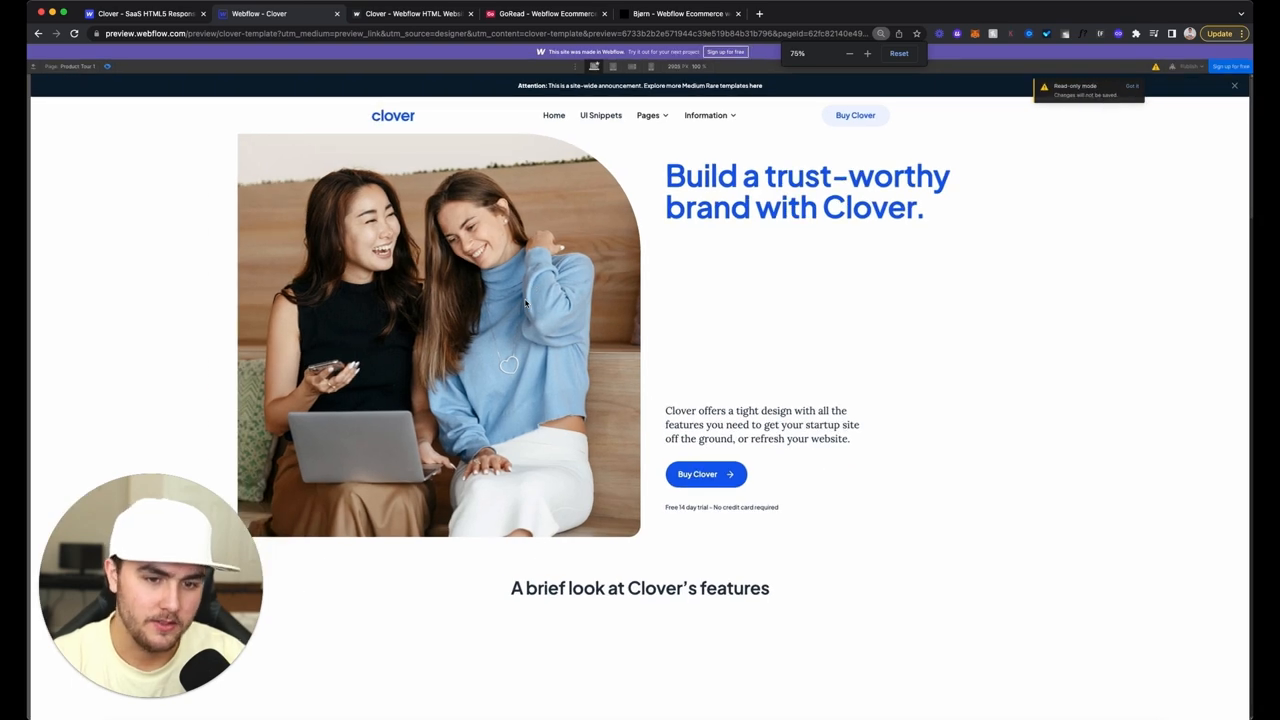
# Reset the browser zoom and close the Clover designer preview tab.
pyautogui.click(867, 53)
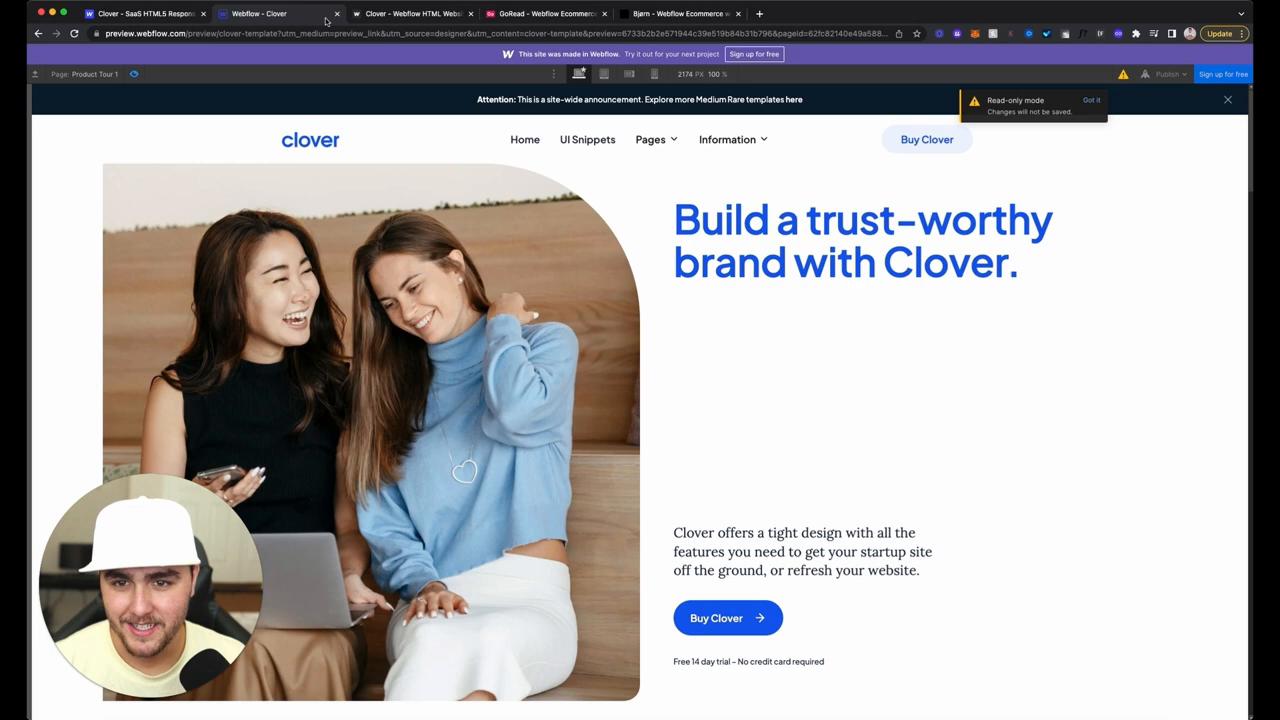
pyautogui.click(410, 13)
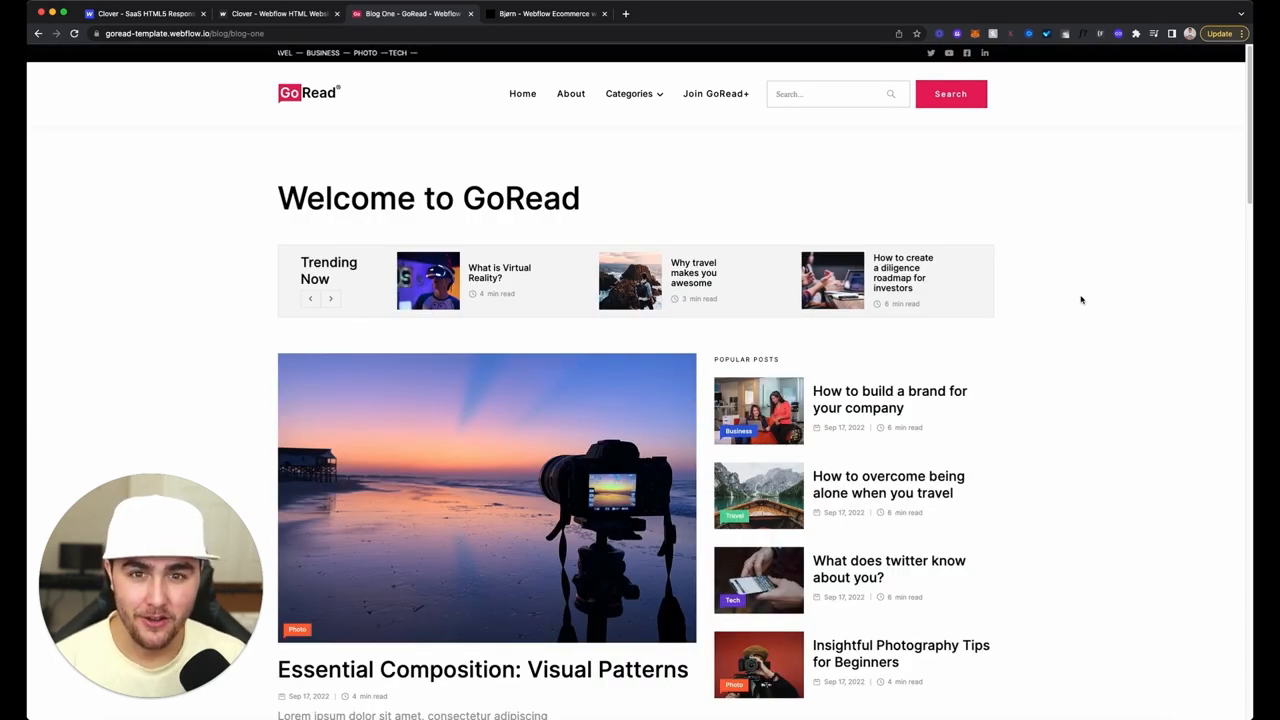
# Zoom the GoRead blog to 75% and scroll down to 'Meet our team of authors'.
pyautogui.scroll(-3)
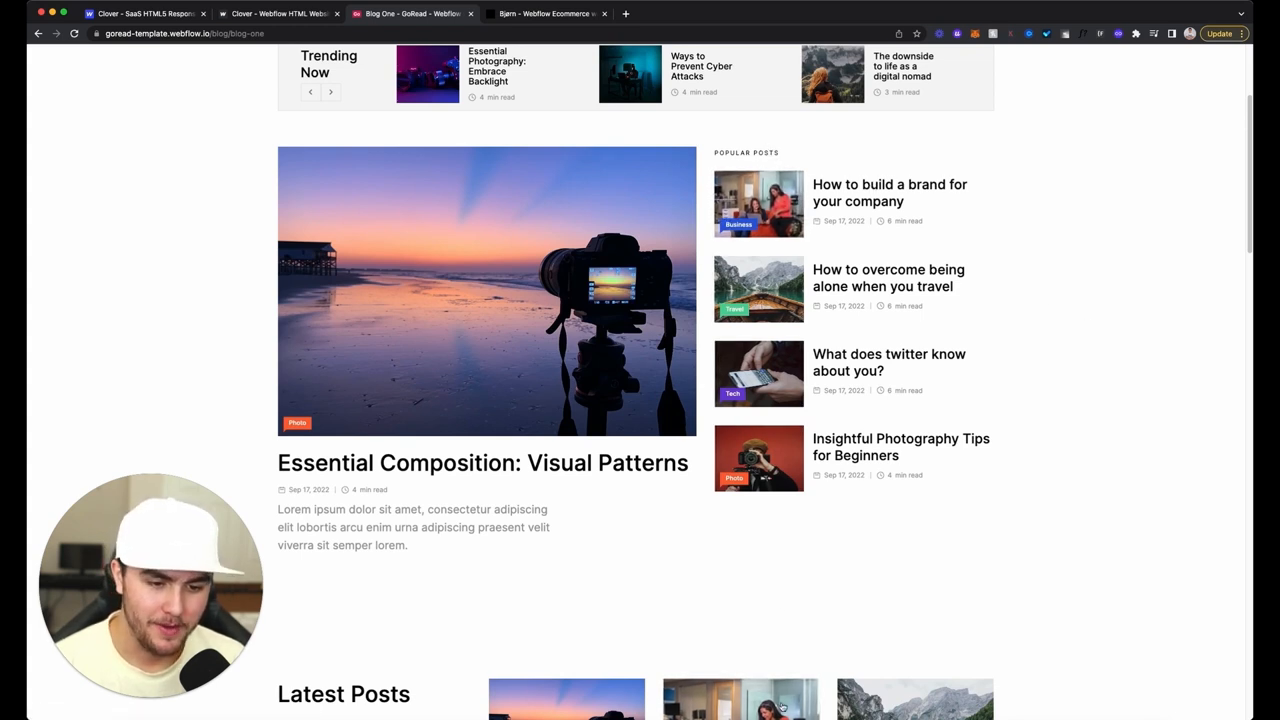
pyautogui.click(331, 92)
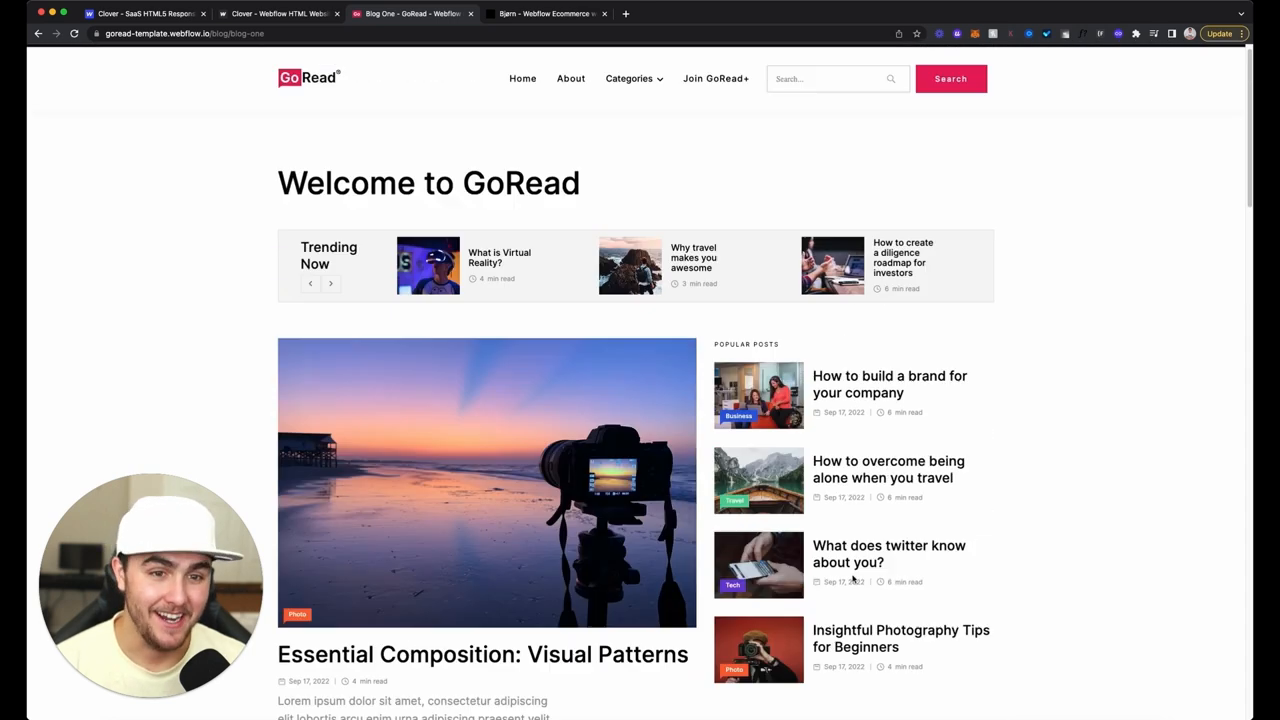
pyautogui.scroll(-3)
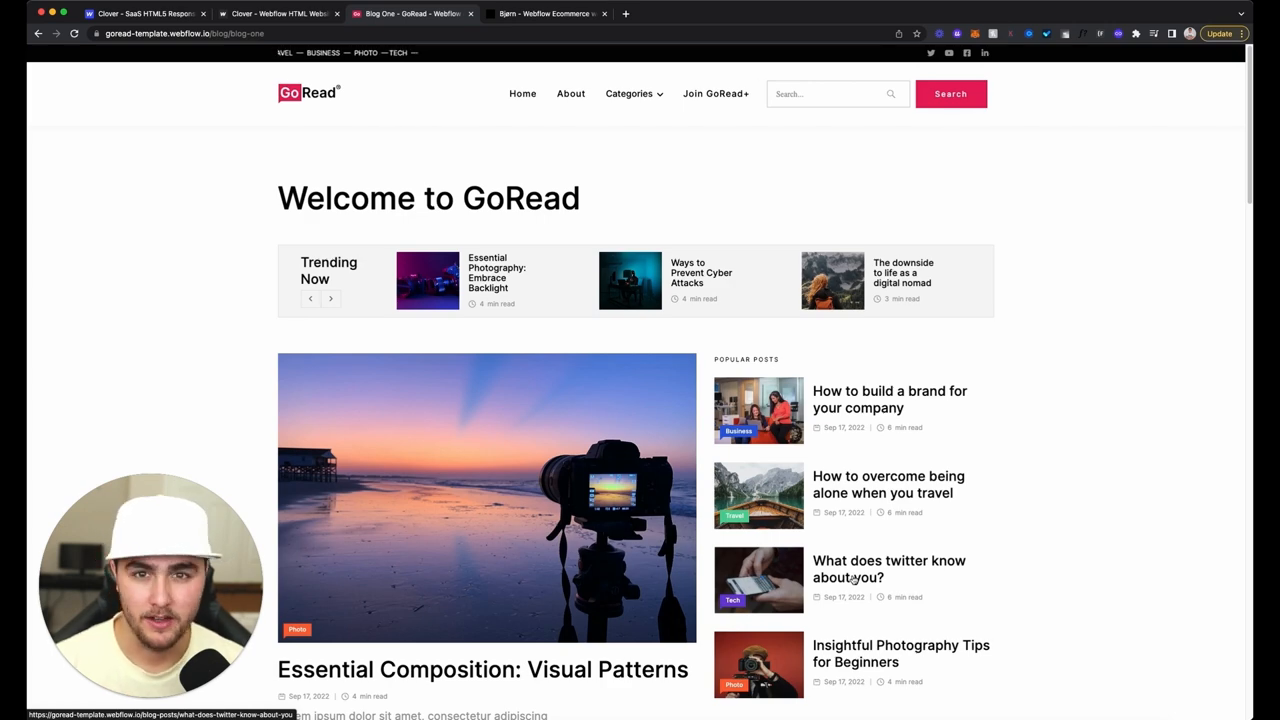
pyautogui.scroll(-3)
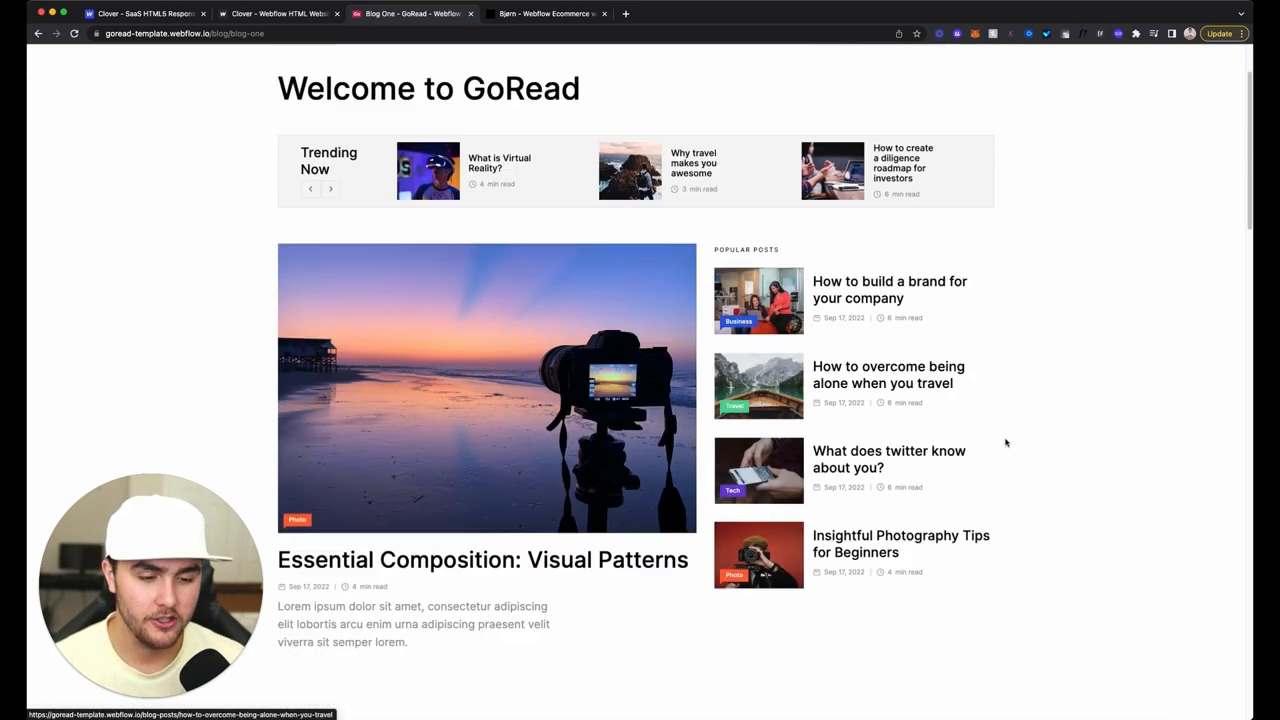
pyautogui.scroll(-3)
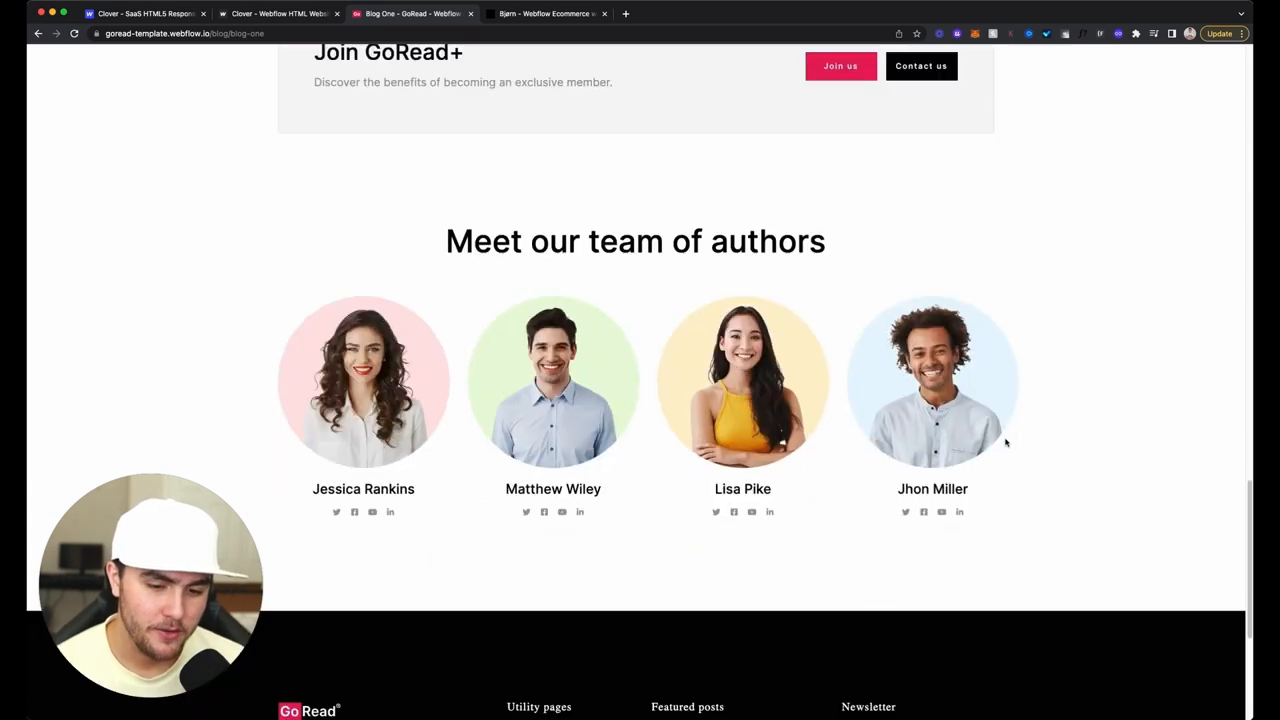
pyautogui.scroll(-3)
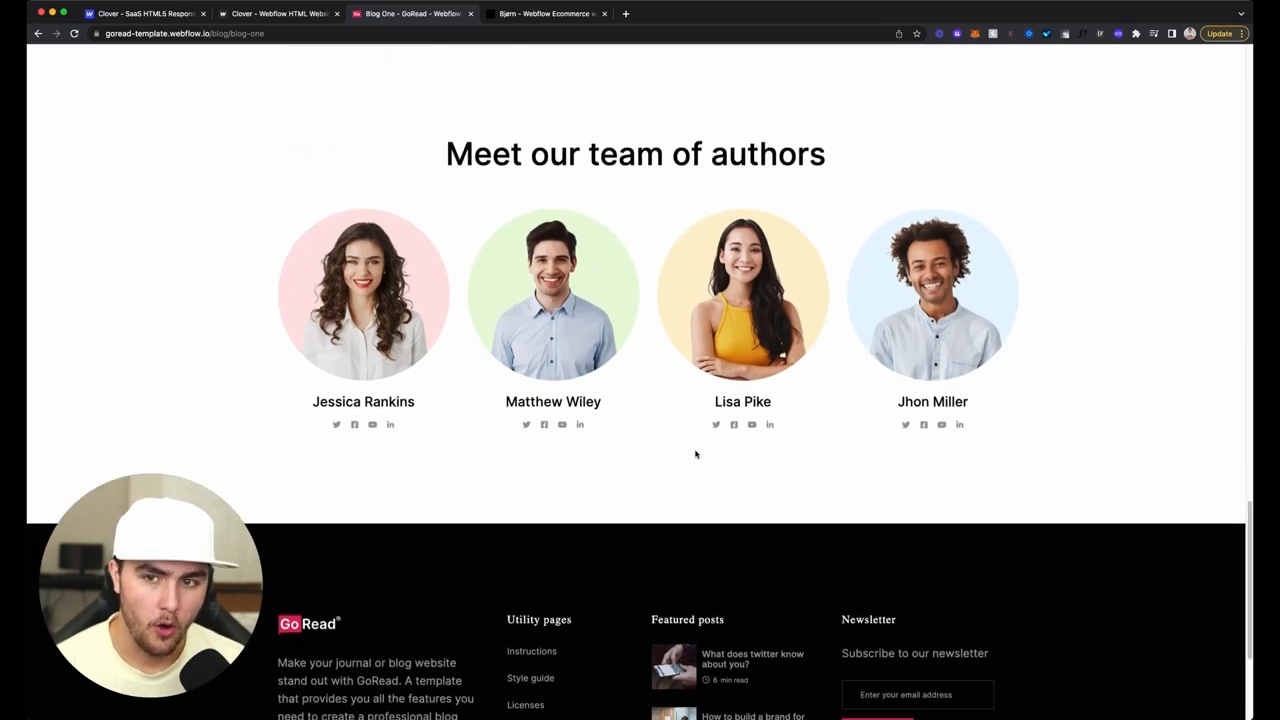
pyautogui.moveTo(631, 489)
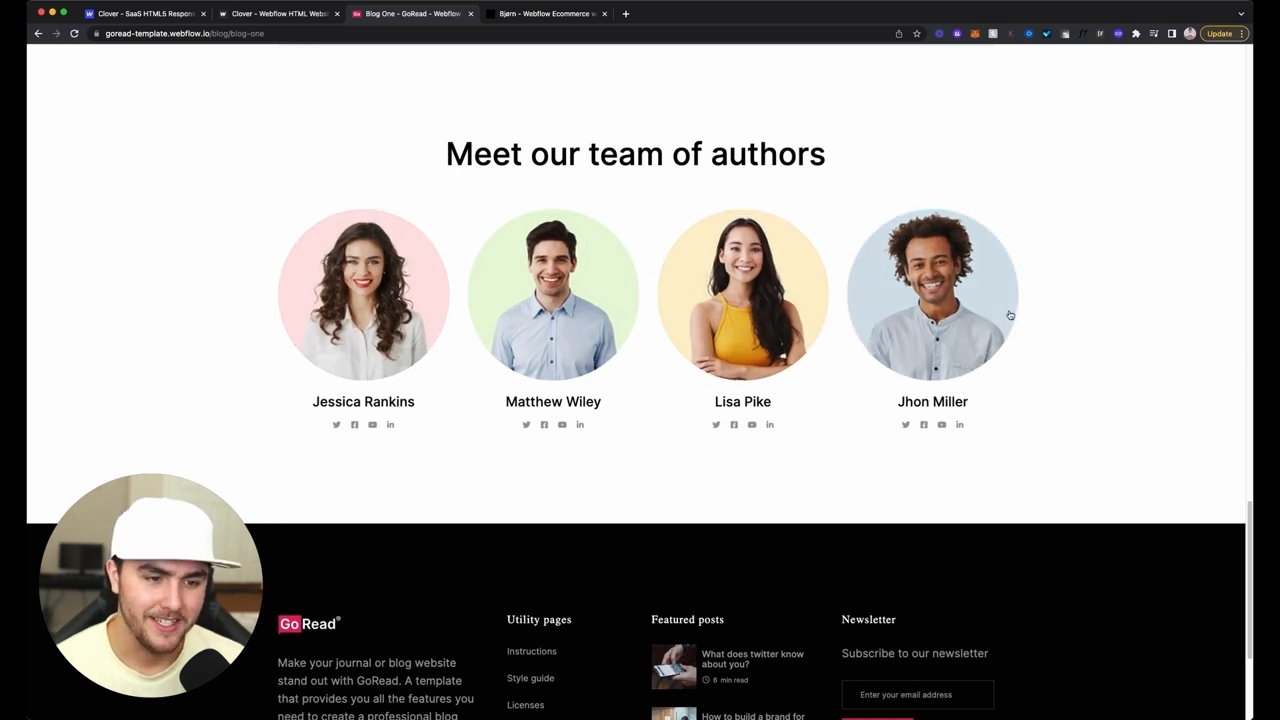
pyautogui.moveTo(1207, 277)
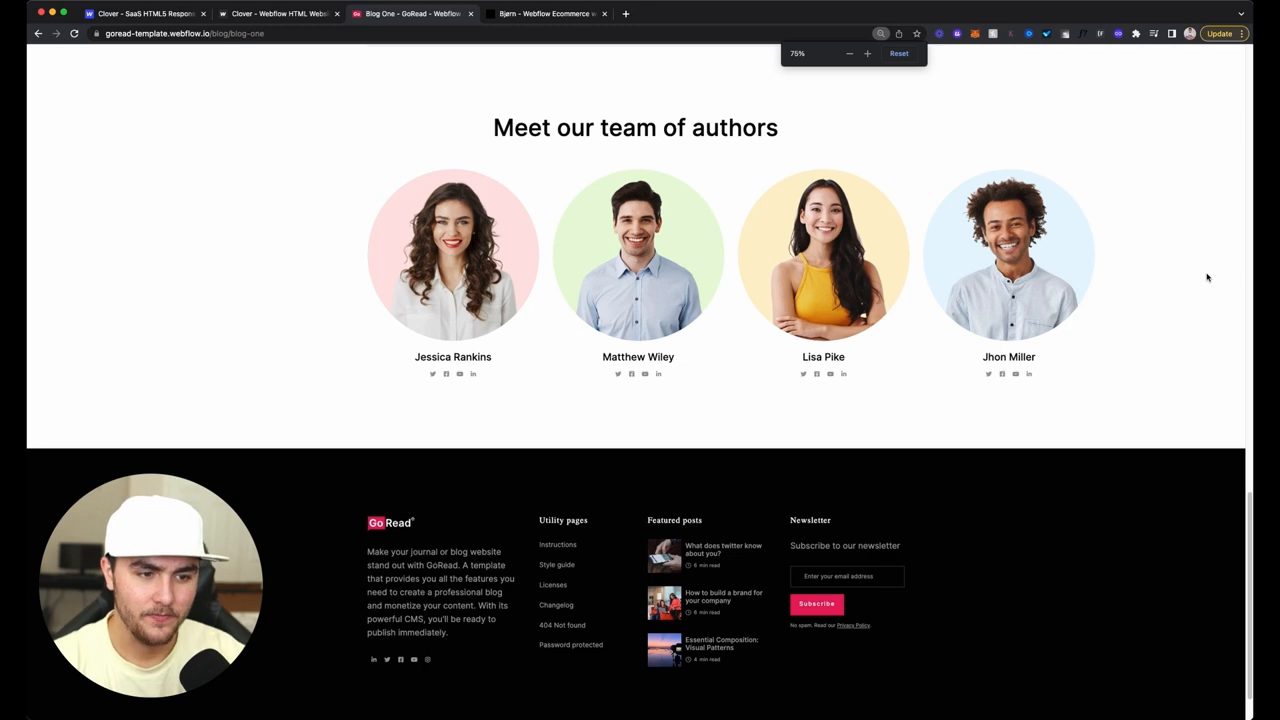
pyautogui.scroll(3)
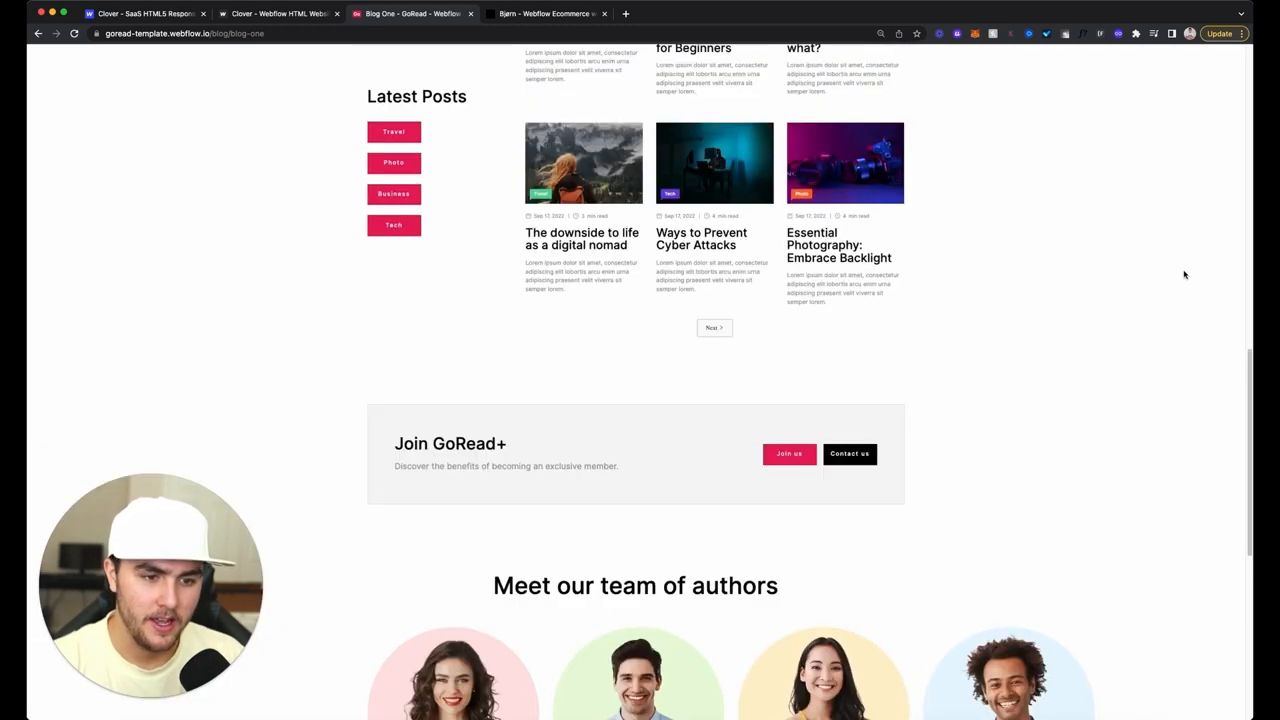
pyautogui.scroll(-3)
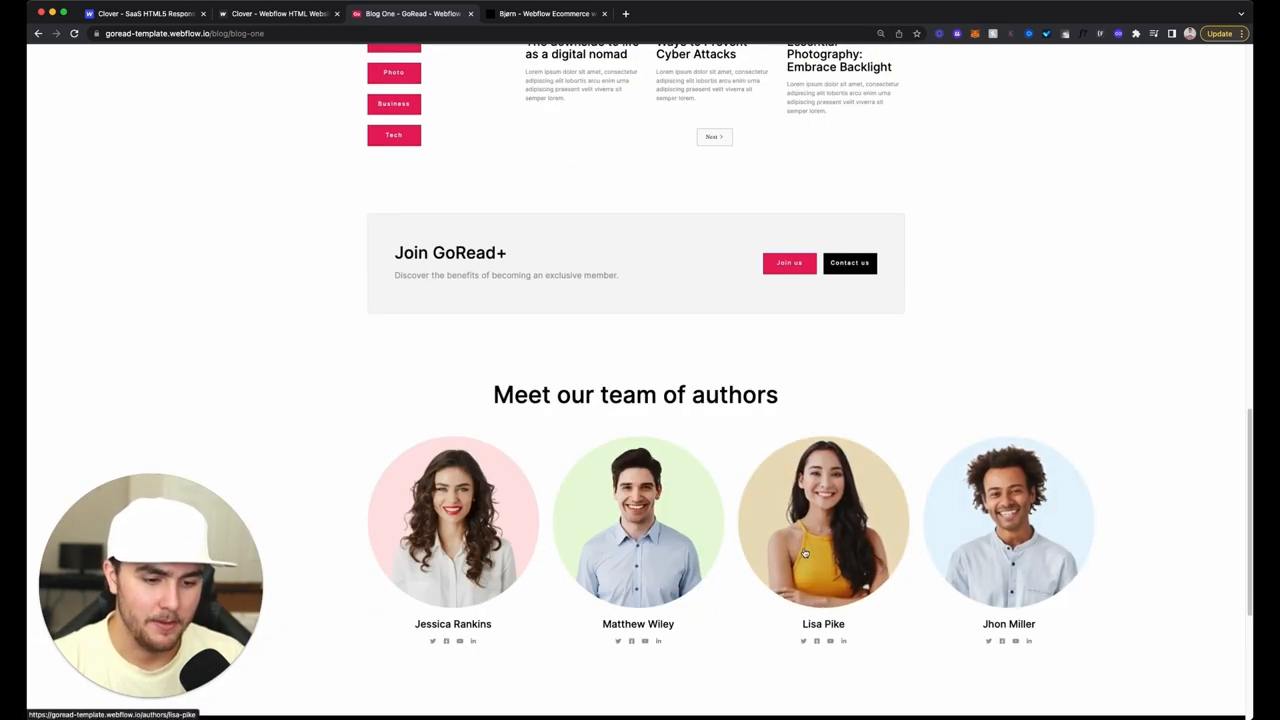
pyautogui.scroll(3)
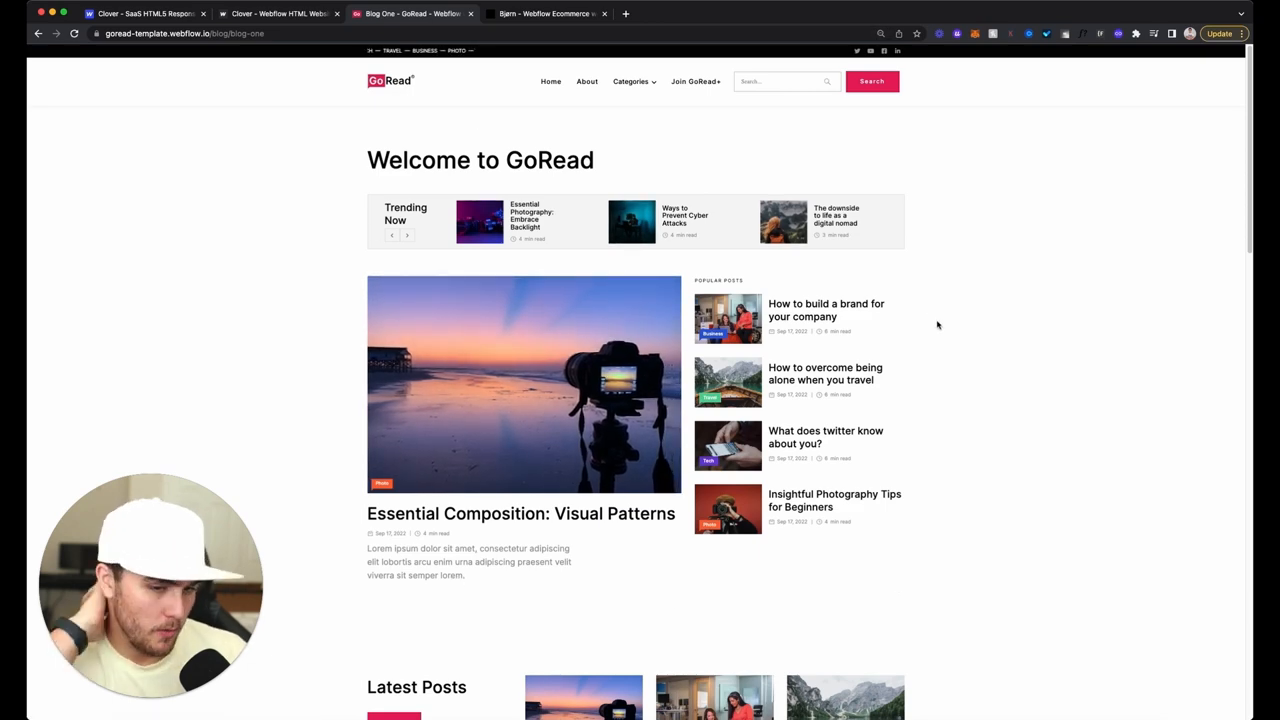
pyautogui.scroll(-3)
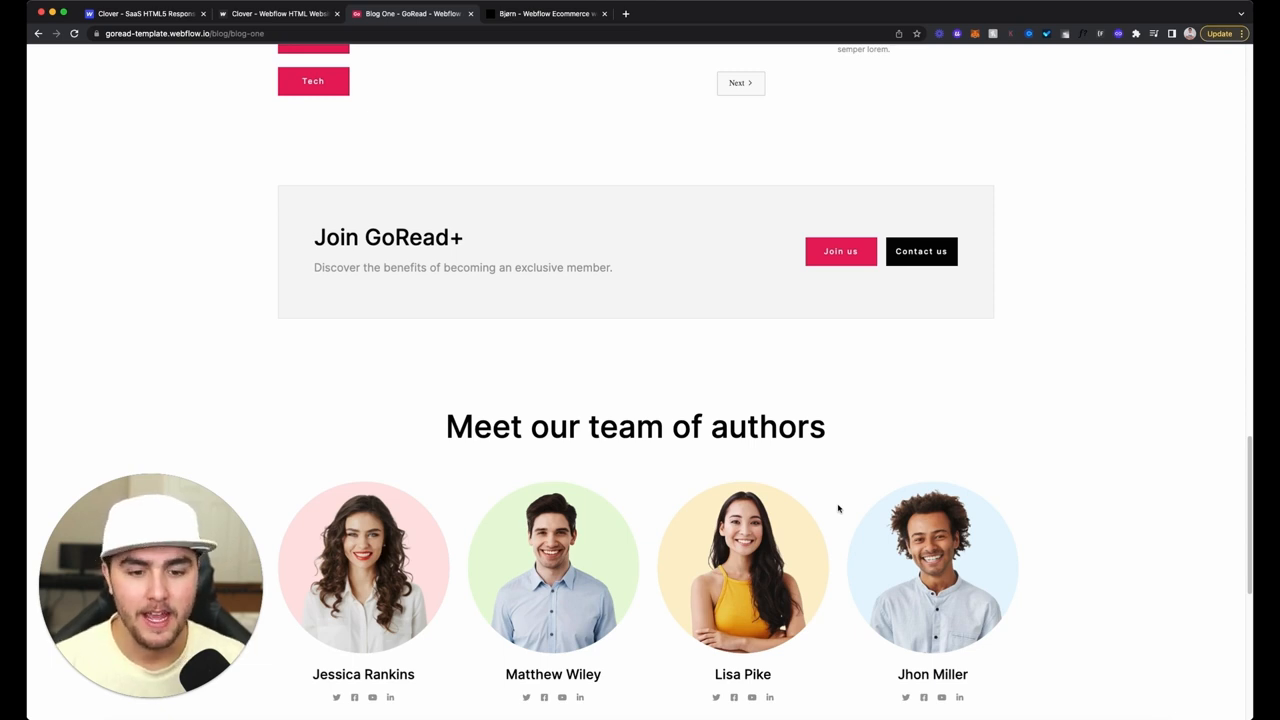
# Switch via the Clover tab to the Bjørn homepage and scroll past 'Digital Agency'.
pyautogui.click(680, 13)
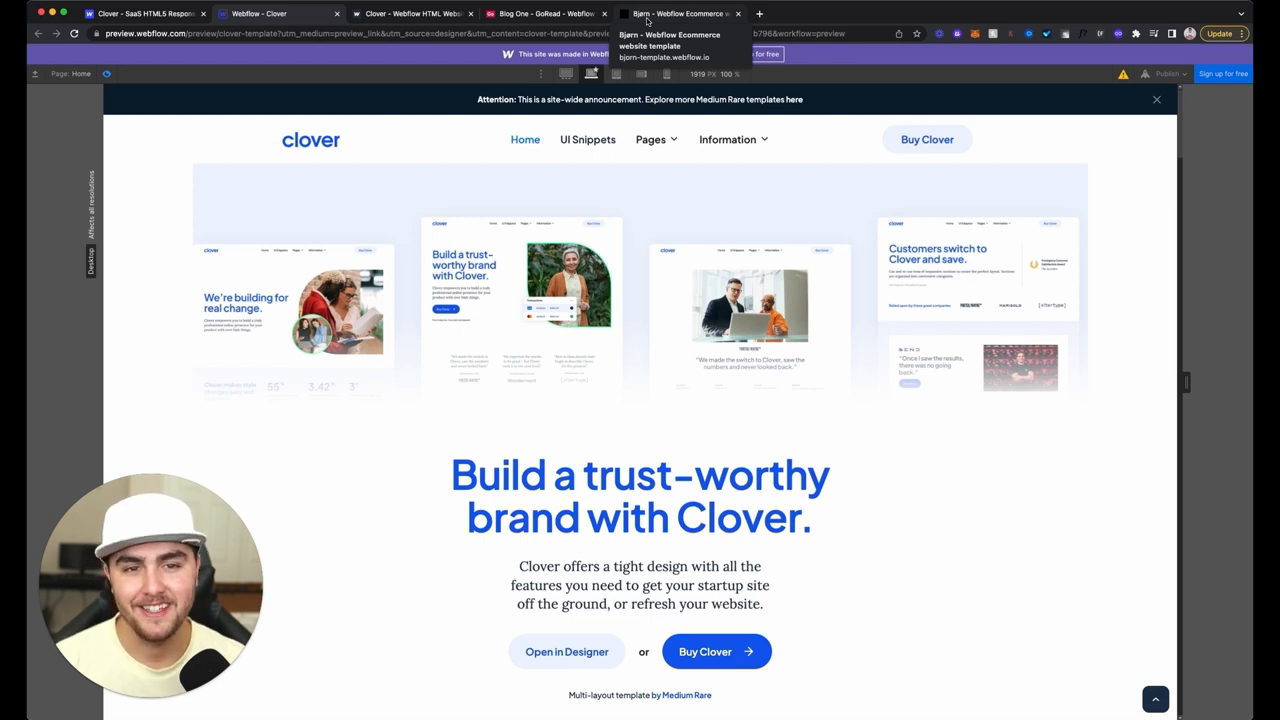
pyautogui.click(680, 13)
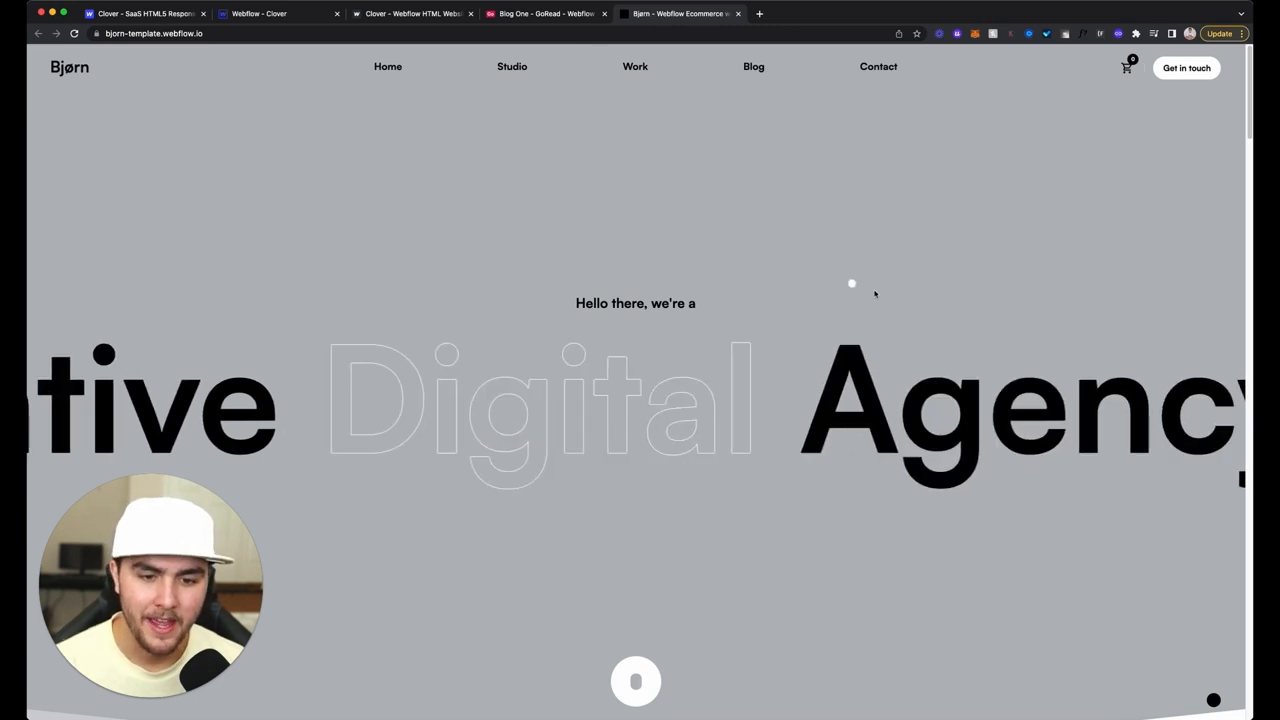
pyautogui.scroll(-3)
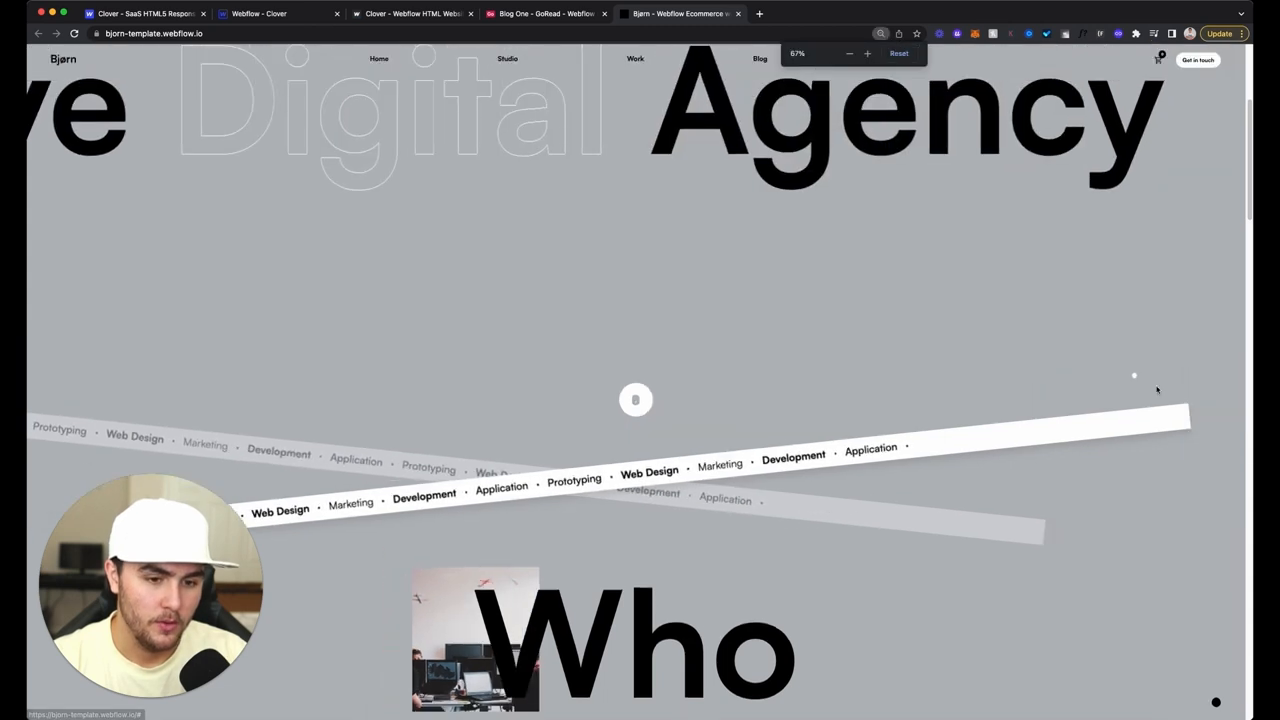
# Scroll the Bjørn hero and crossing service banners up and down at 67% zoom.
pyautogui.scroll(-3)
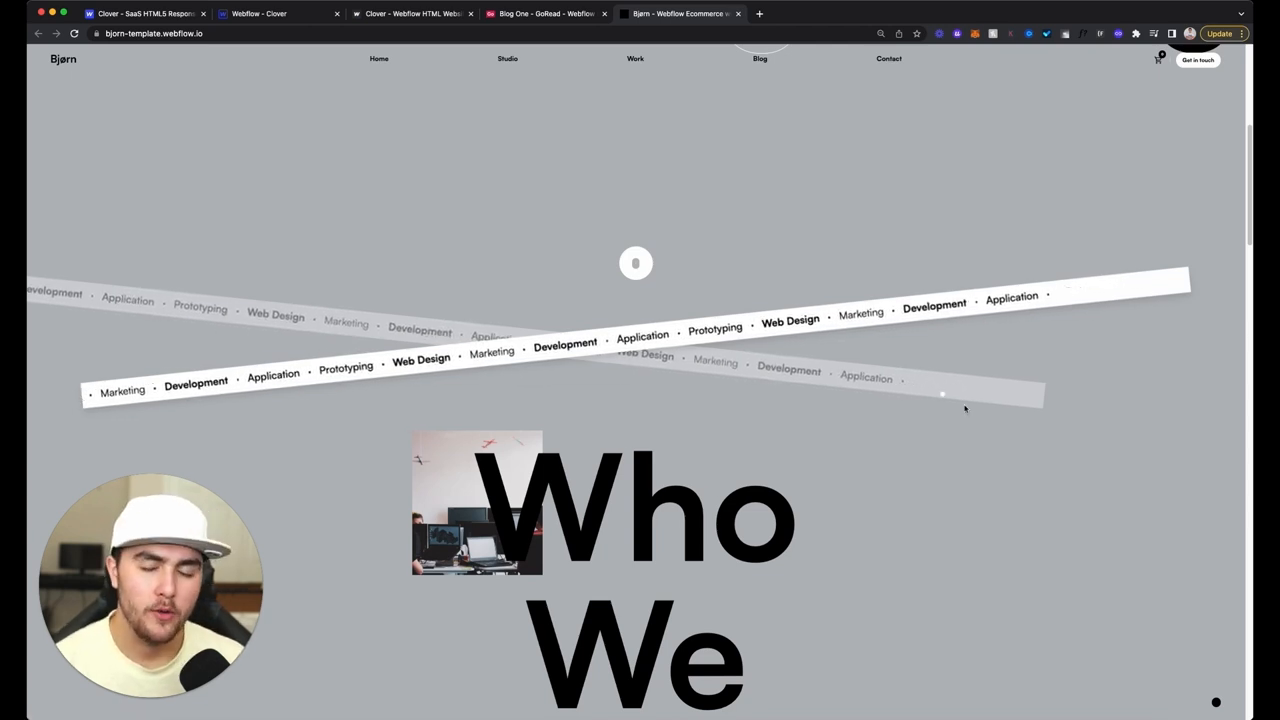
pyautogui.scroll(3)
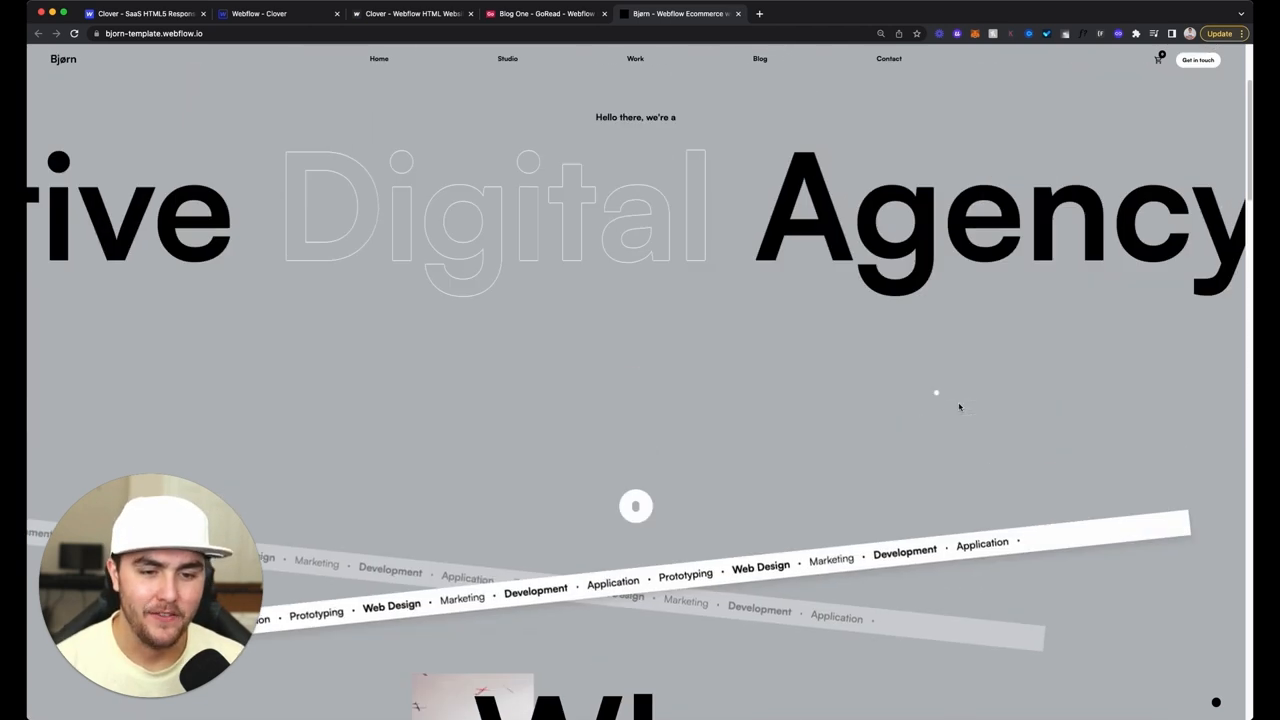
pyautogui.scroll(-3)
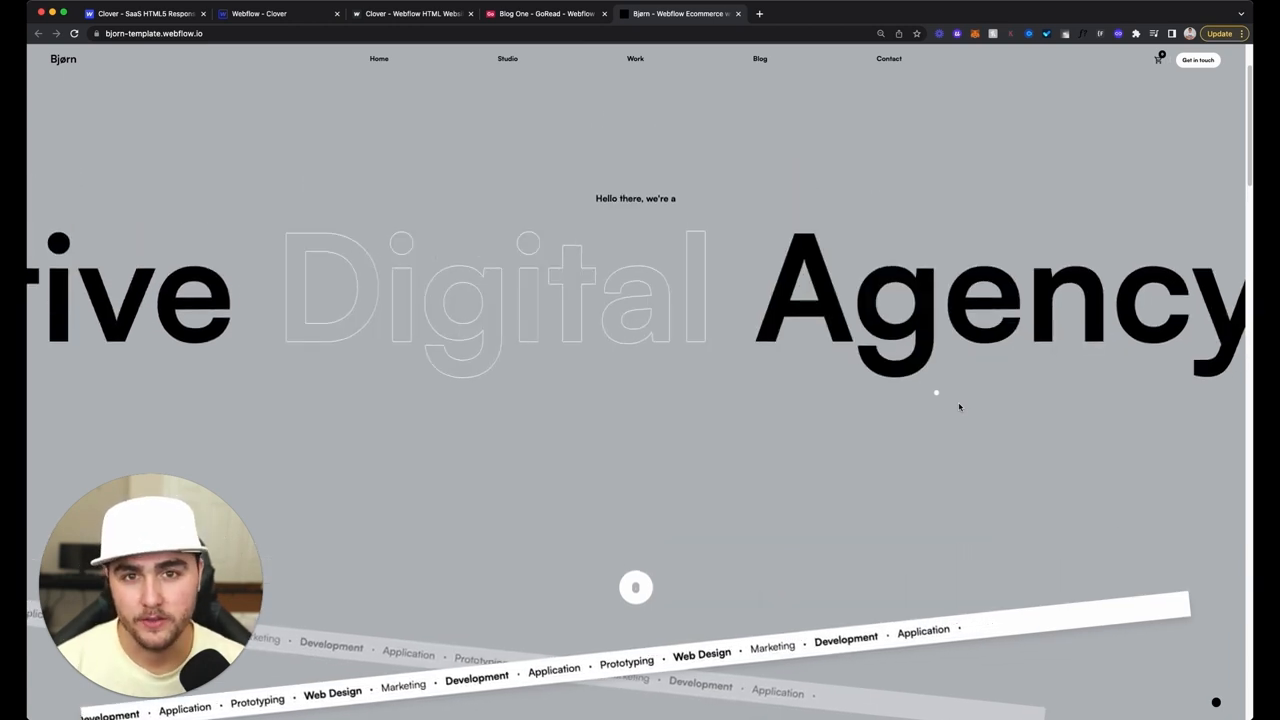
pyautogui.scroll(-3)
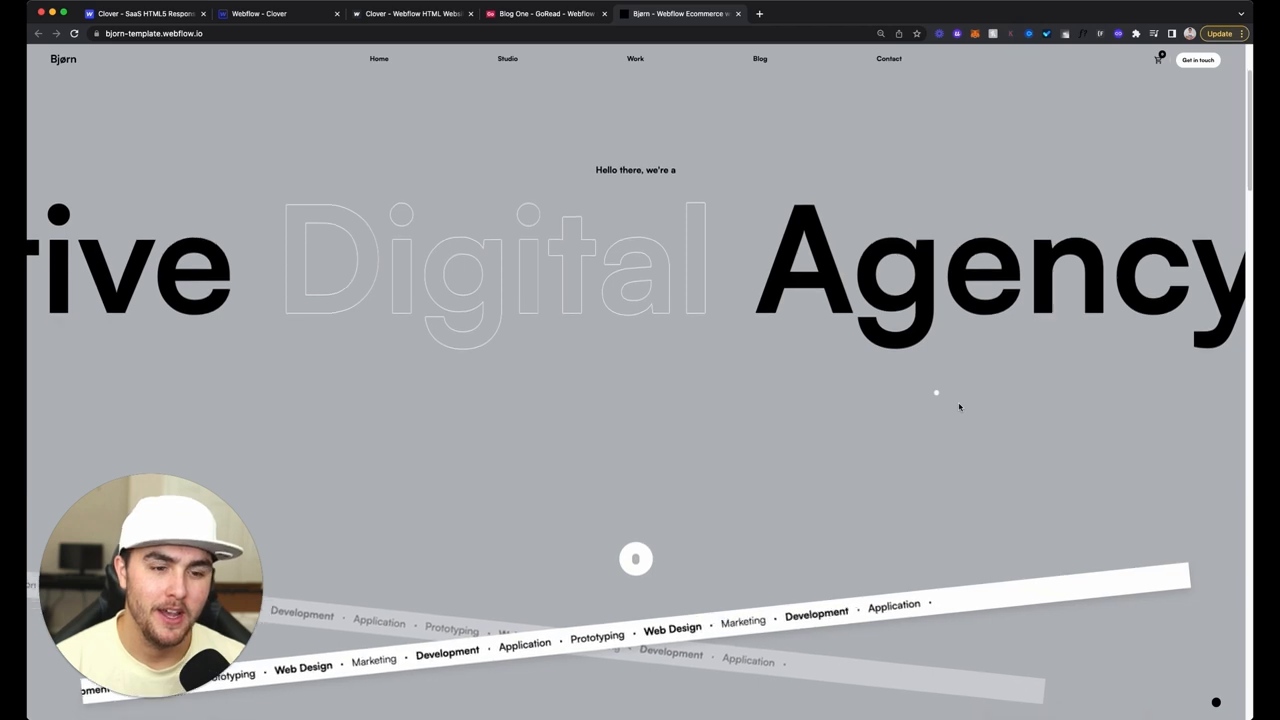
pyautogui.scroll(-3)
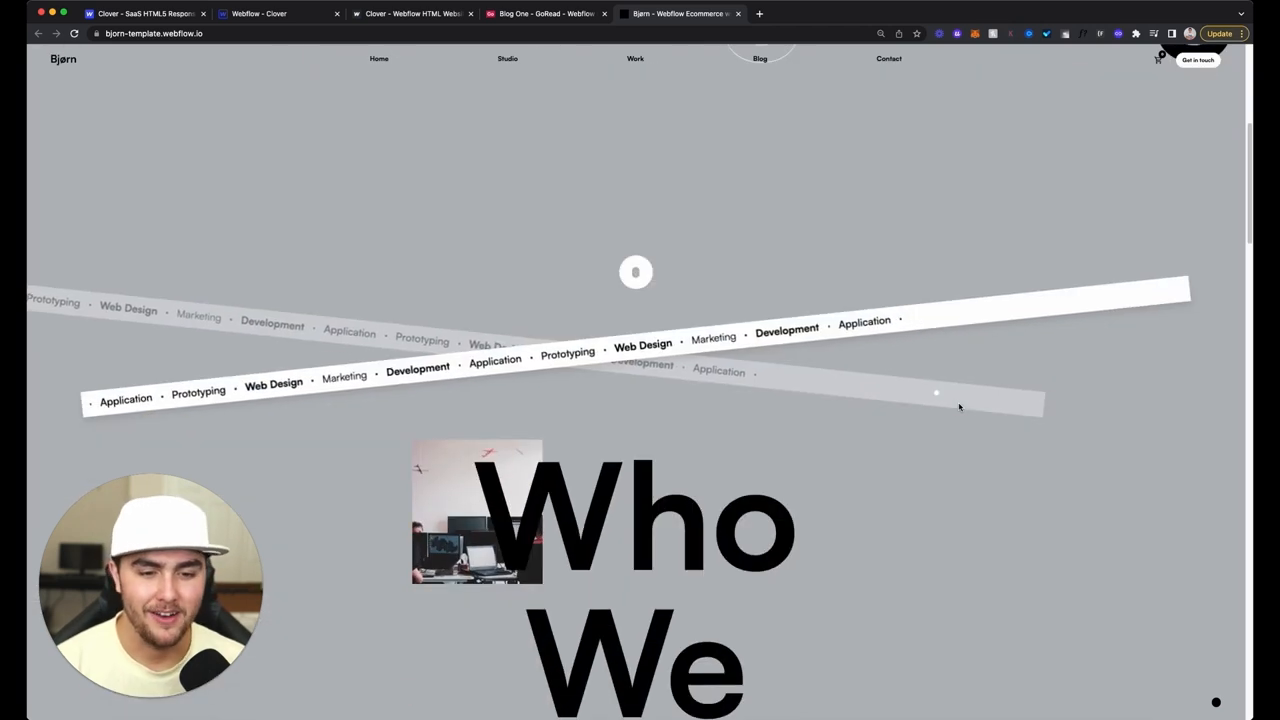
pyautogui.scroll(3)
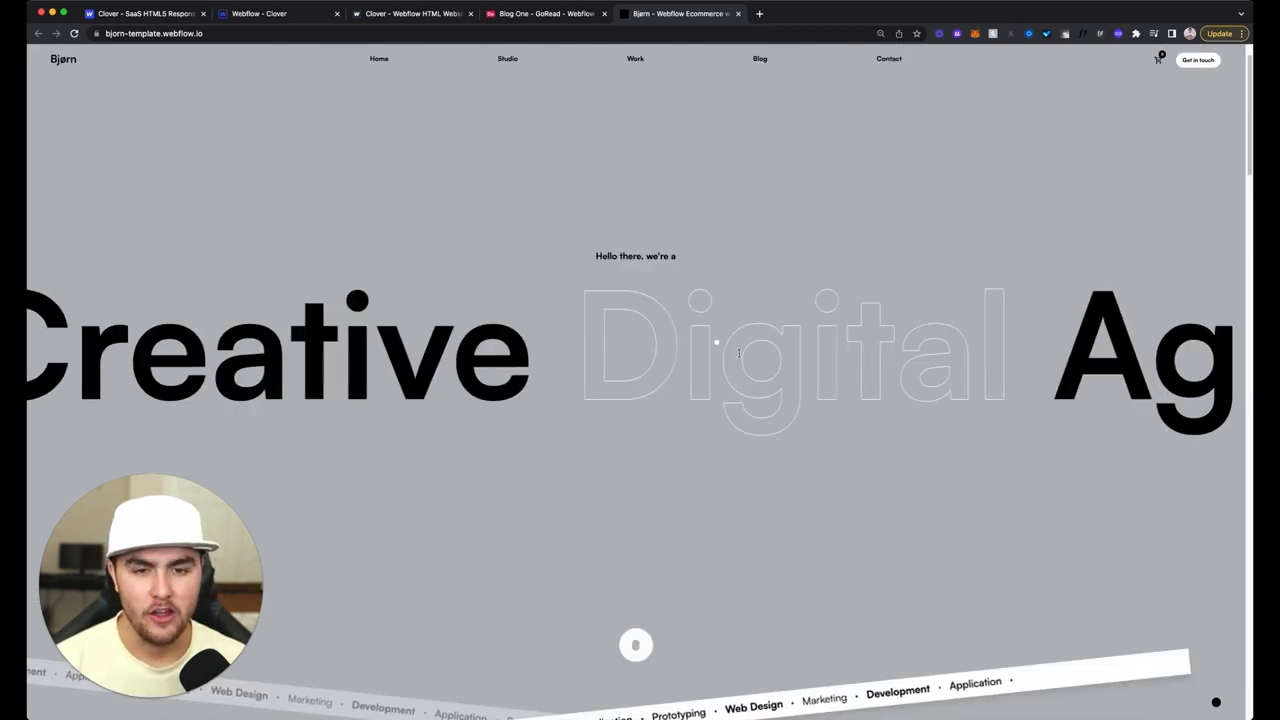
pyautogui.scroll(-3)
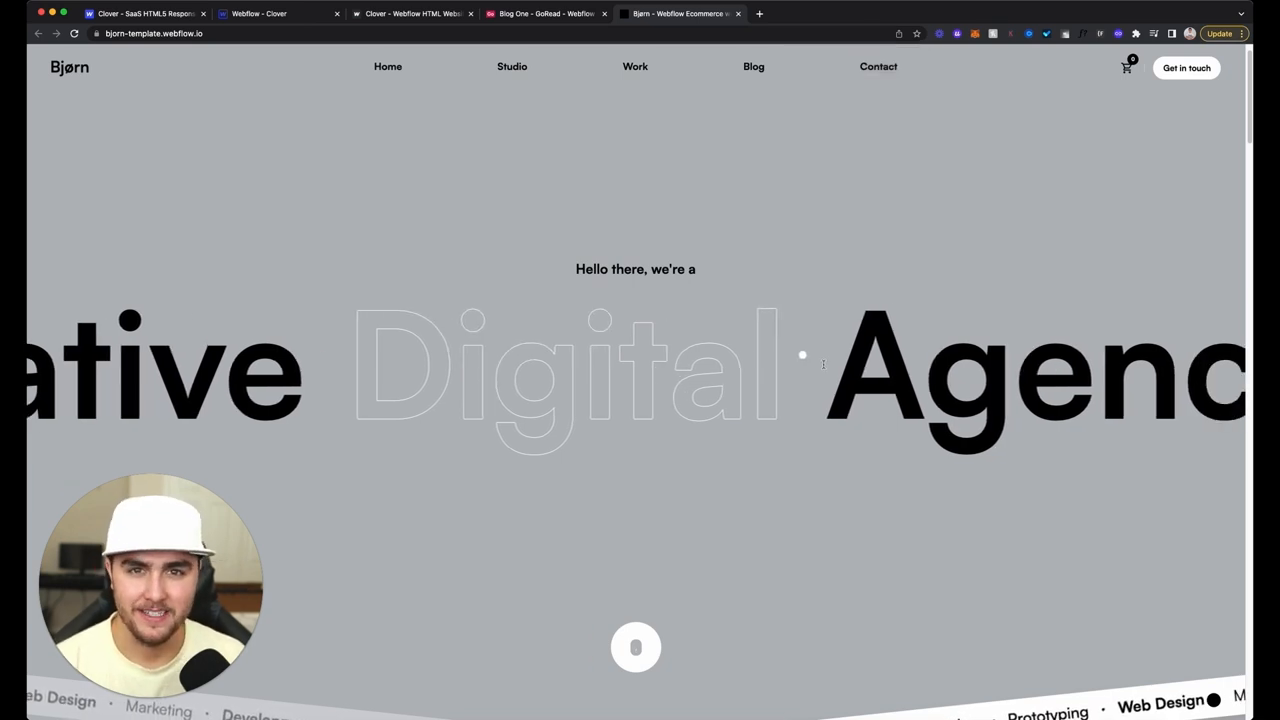
# Shrink the Bjørn page to 90% and switch to the webflow.com/templates tab.
pyautogui.scroll(-3)
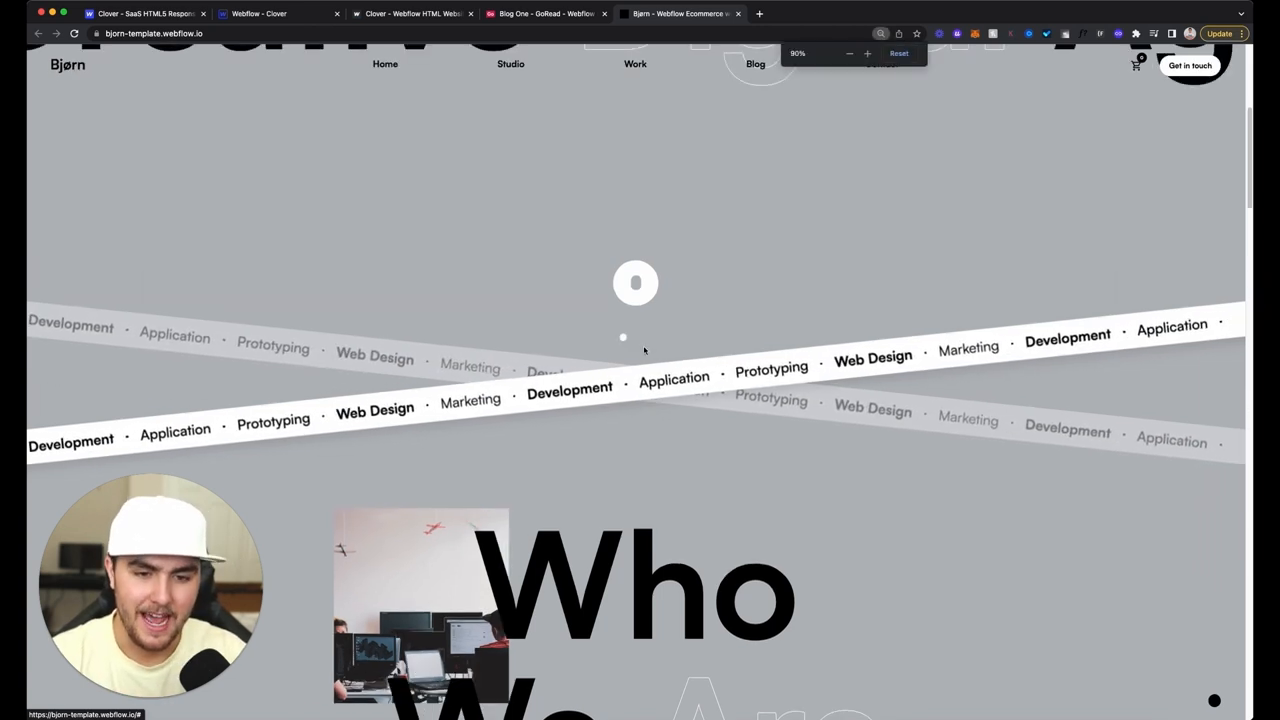
pyautogui.click(849, 53)
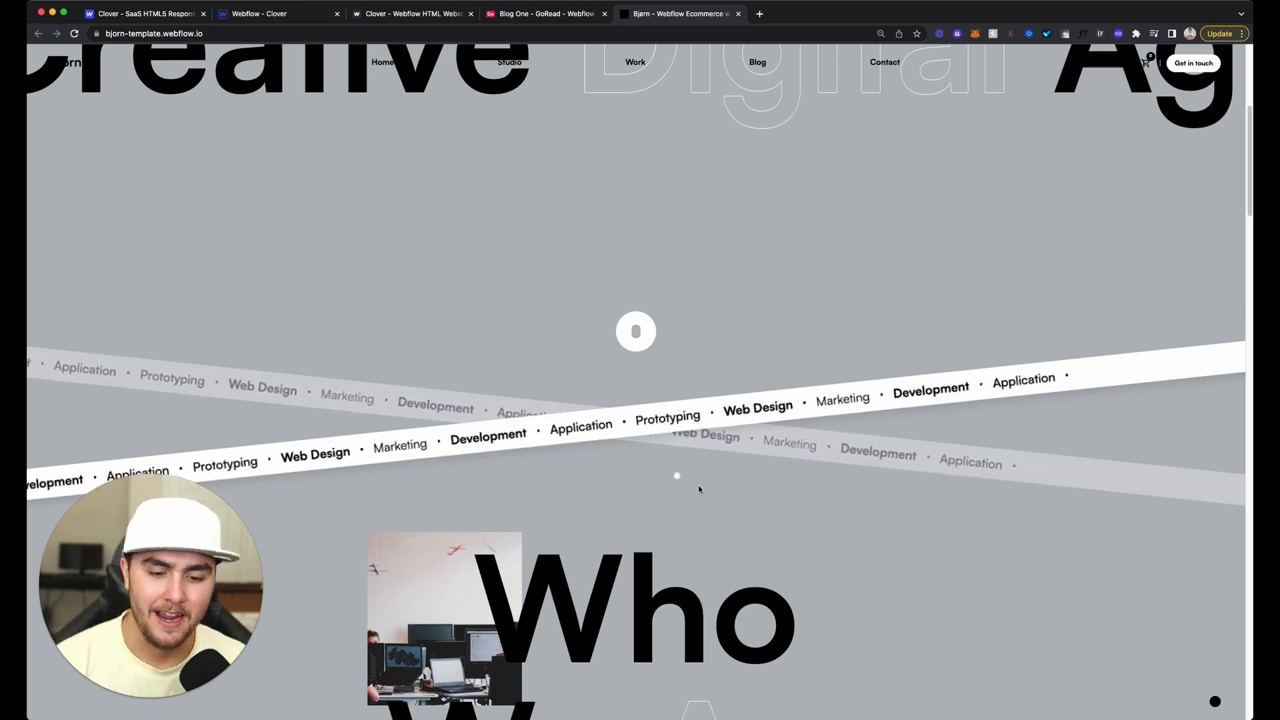
pyautogui.click(145, 13)
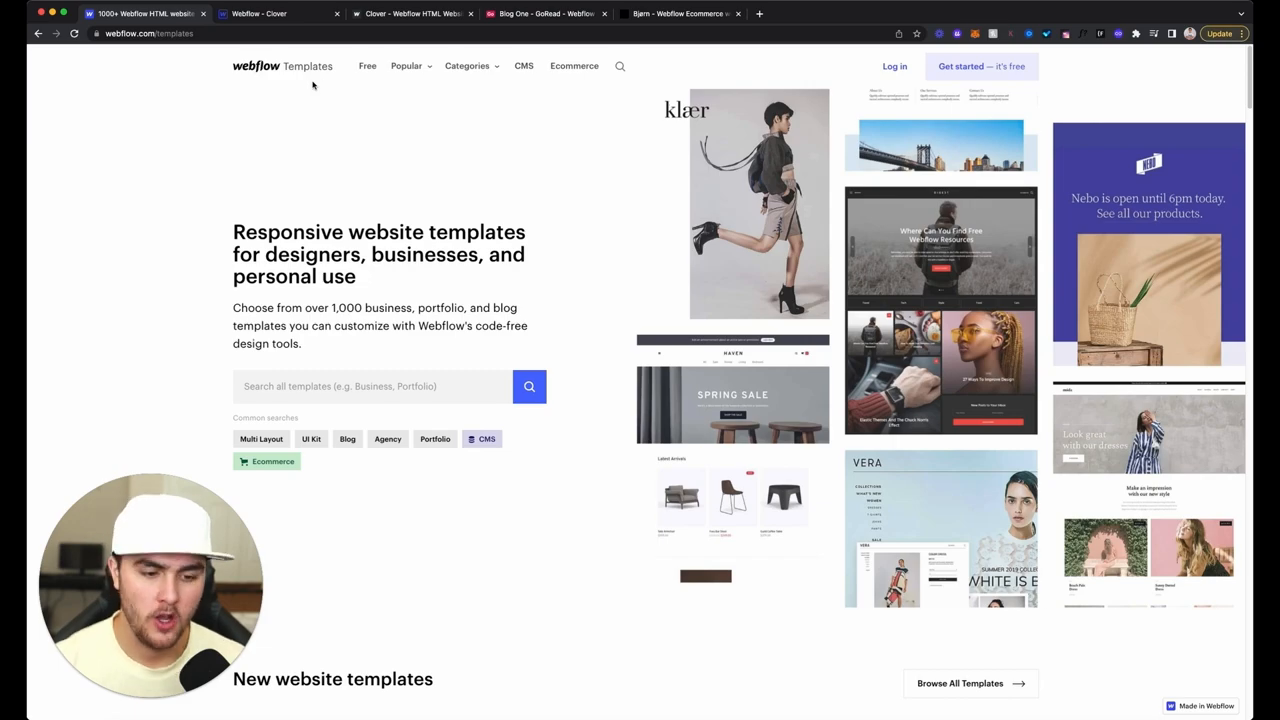
pyautogui.scroll(-3)
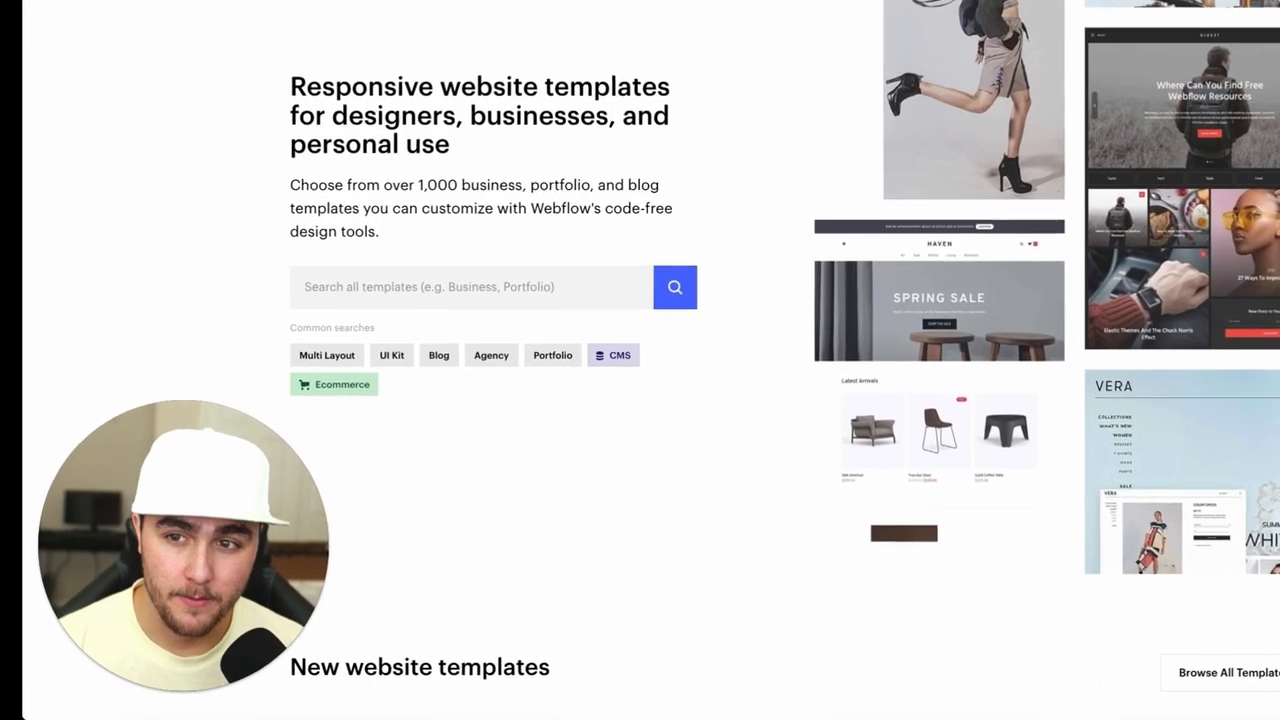
pyautogui.scroll(-3)
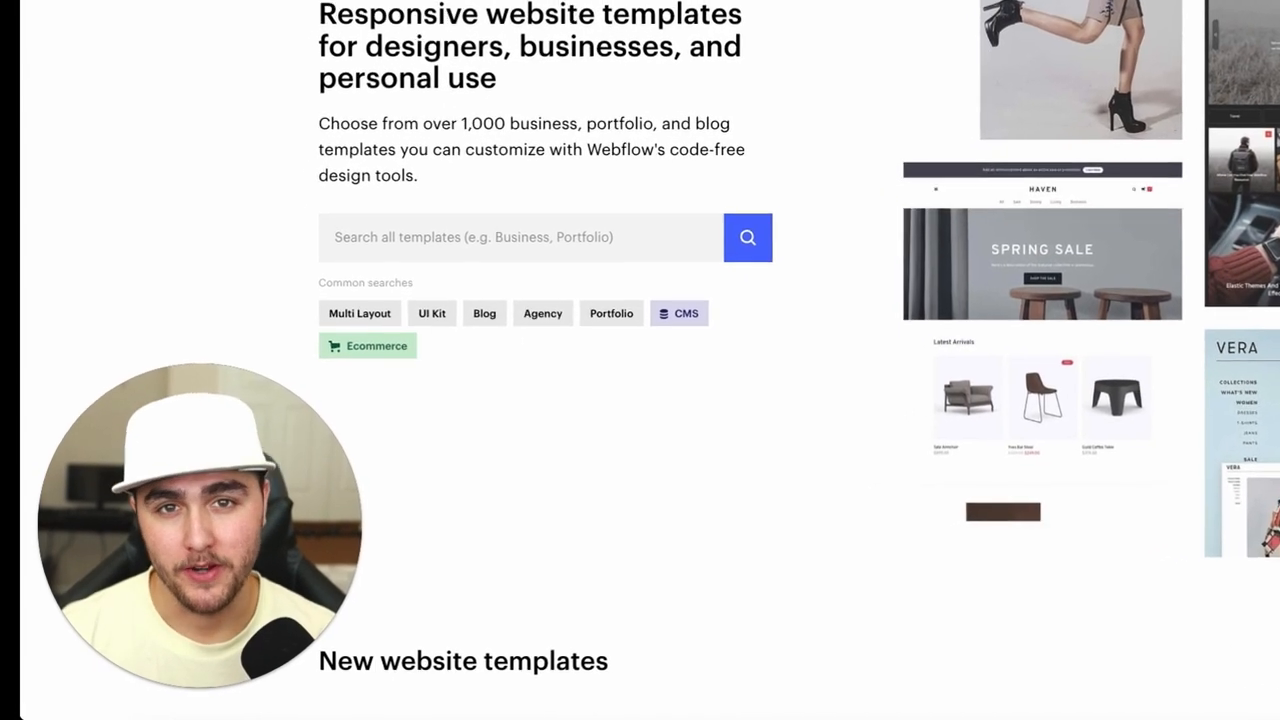
pyautogui.scroll(-3)
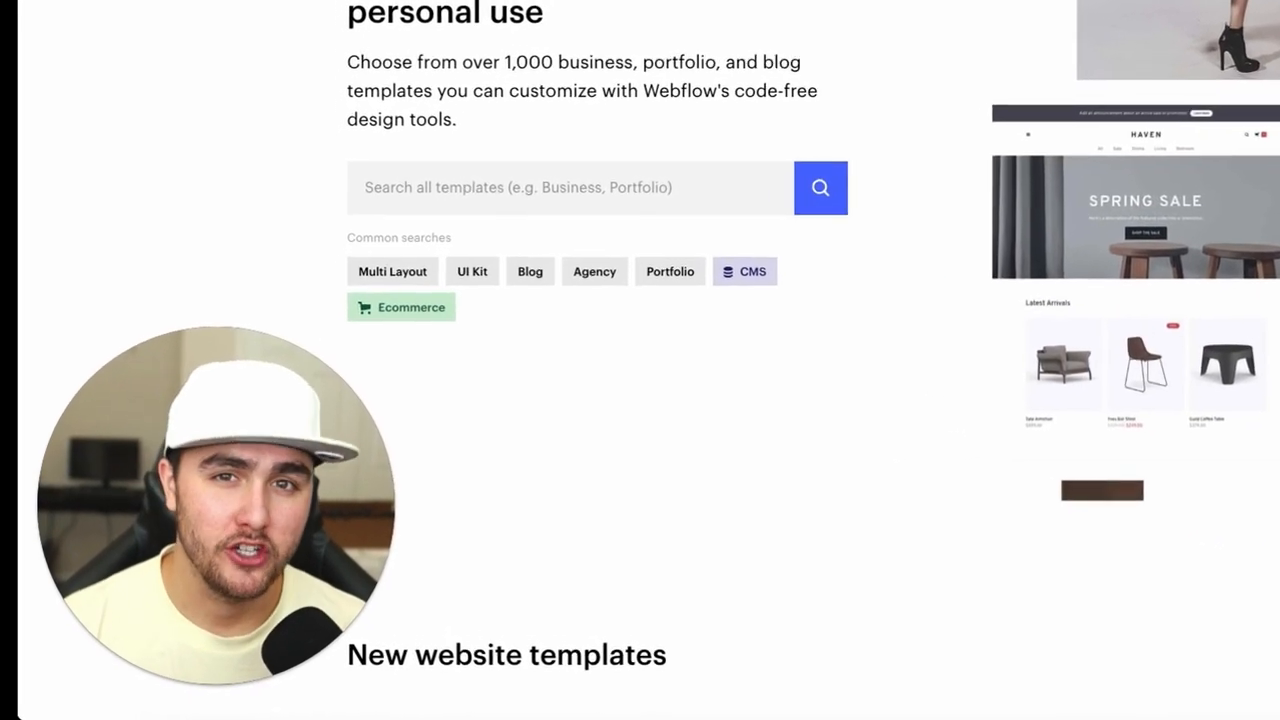
pyautogui.scroll(-3)
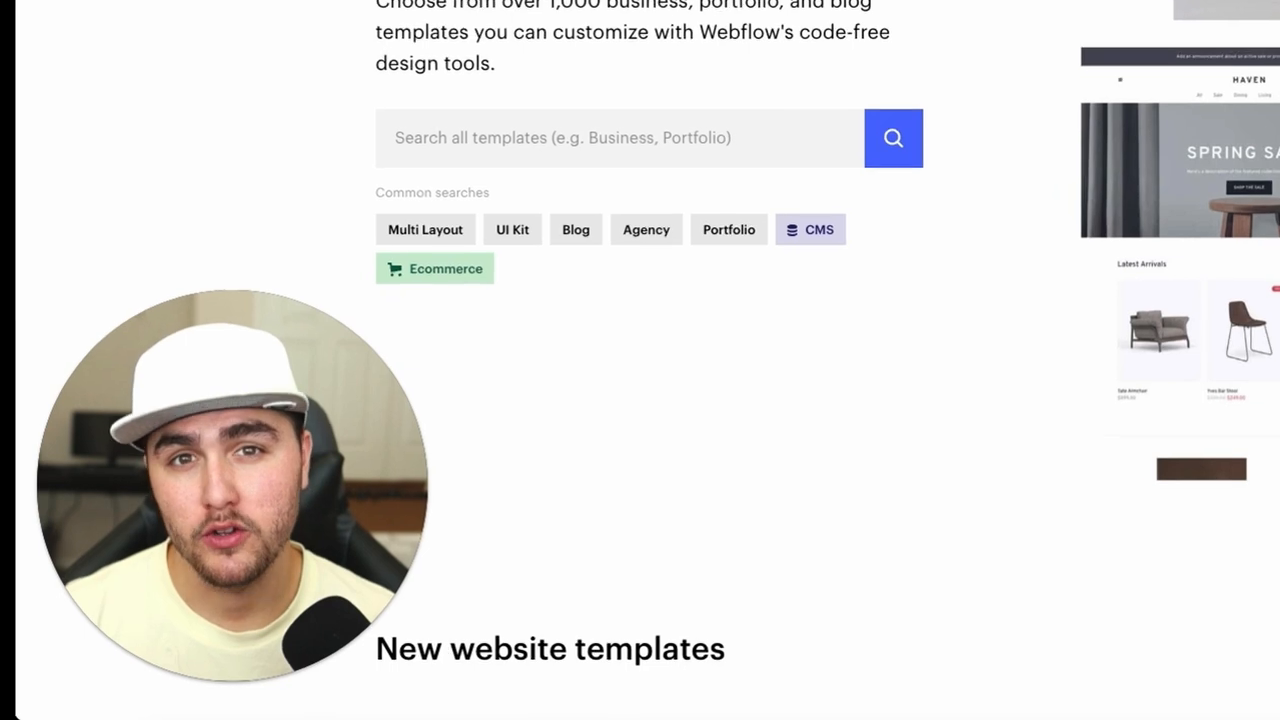
pyautogui.scroll(-3)
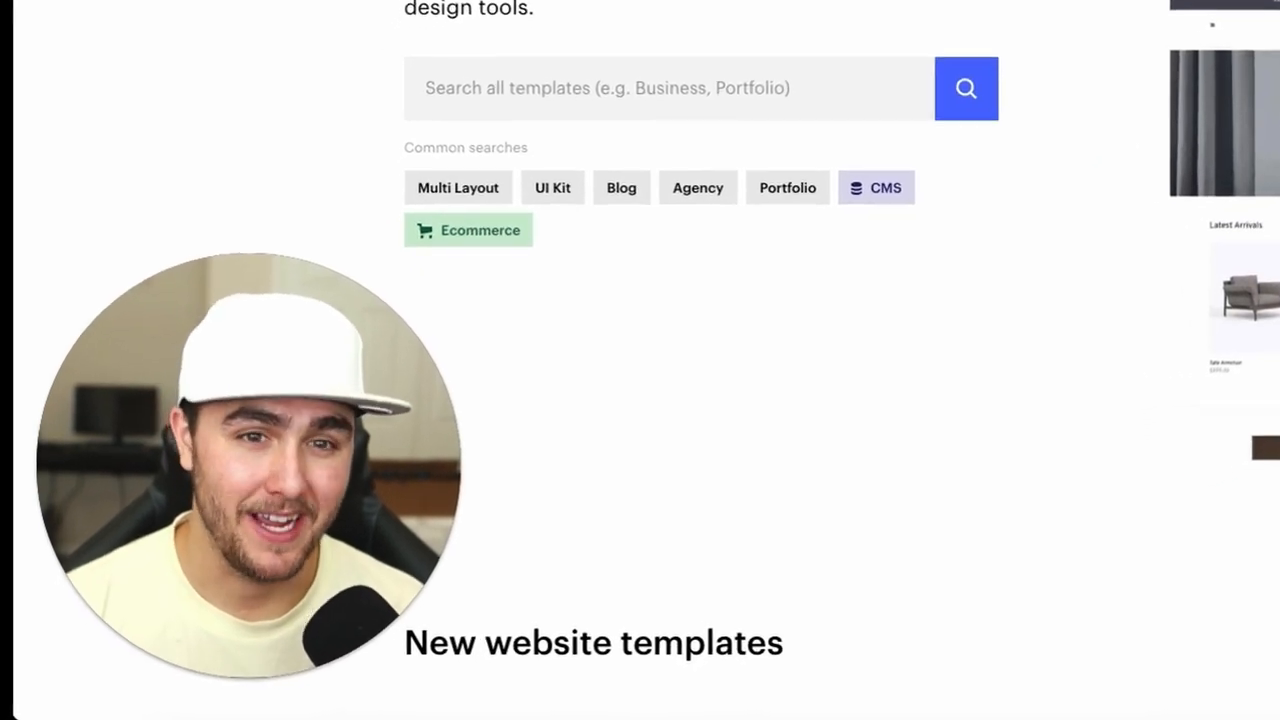
pyautogui.scroll(-3)
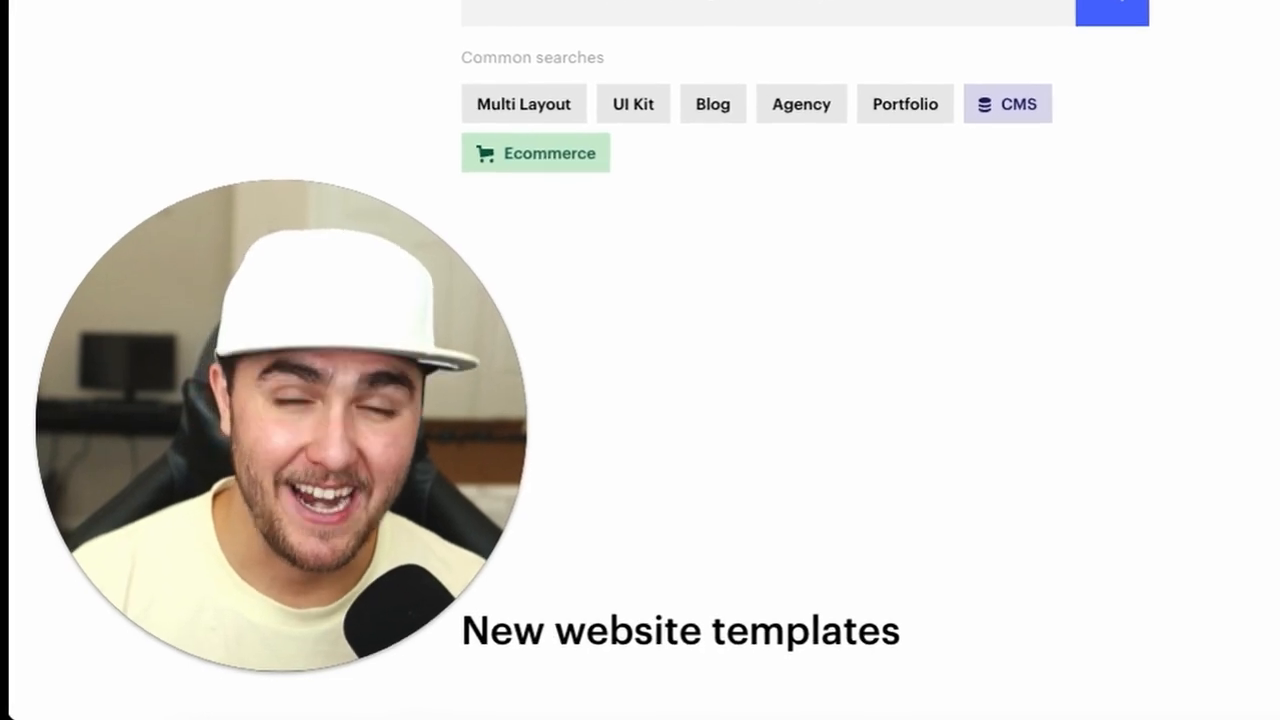
pyautogui.scroll(-3)
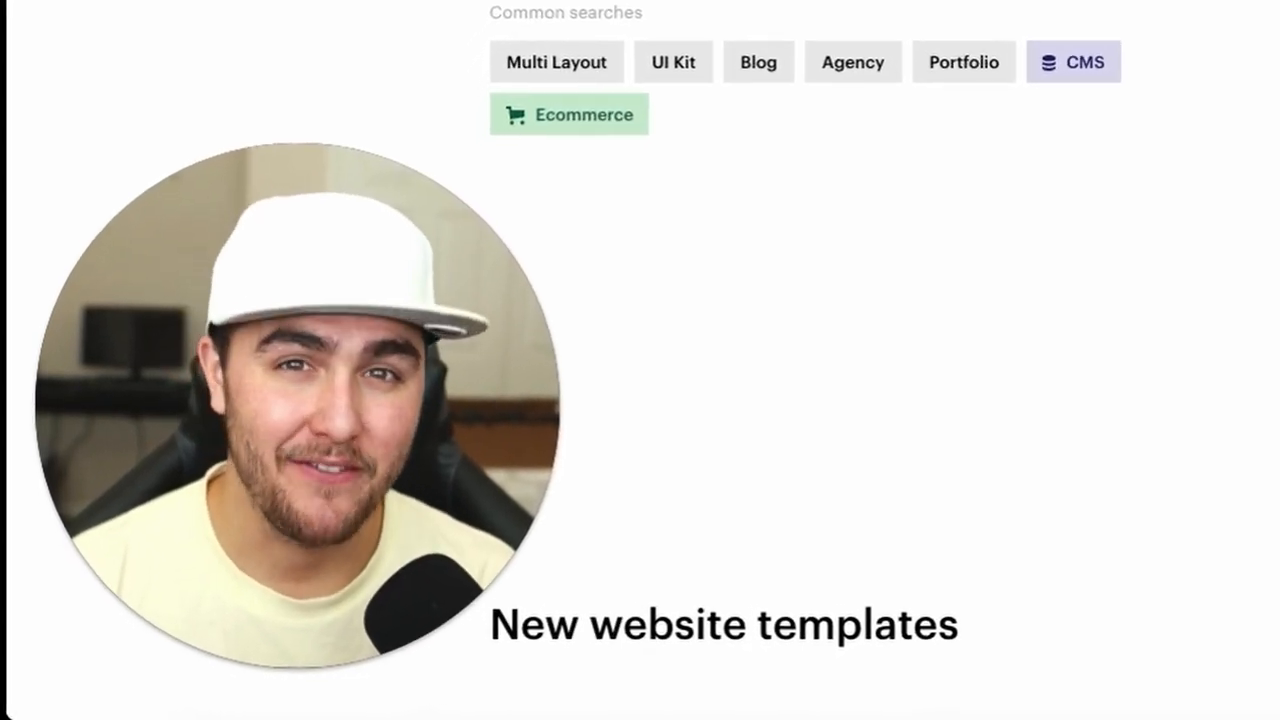